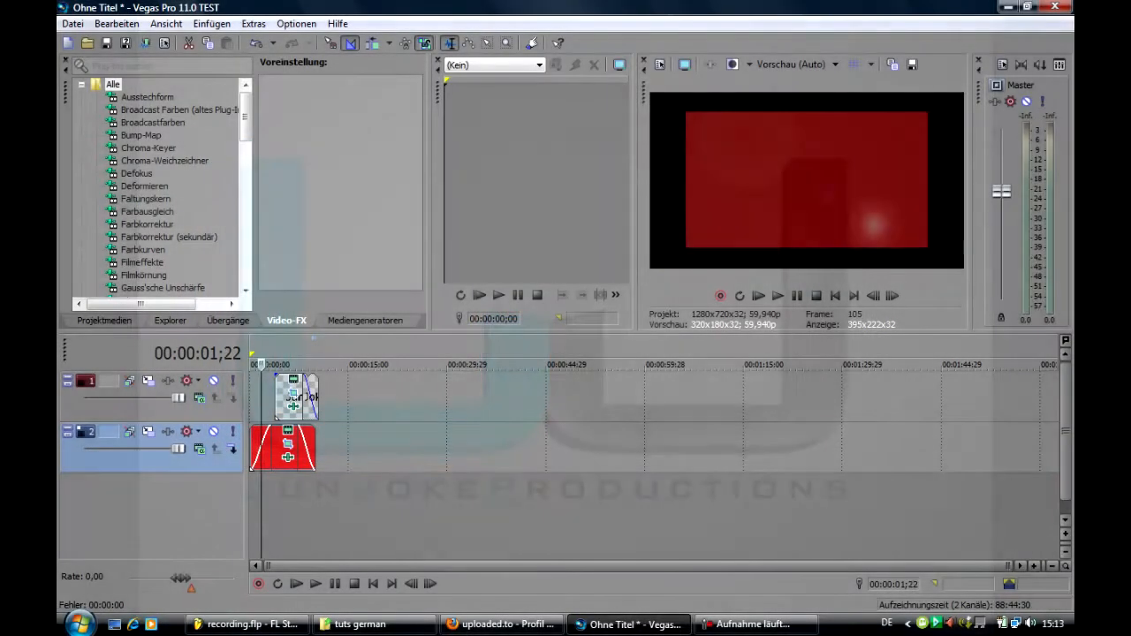
- Preview the finished intro, then view the junjoke logo JPG in the tuts german folder
{"action": "left_click", "coordinate": [300, 584]}
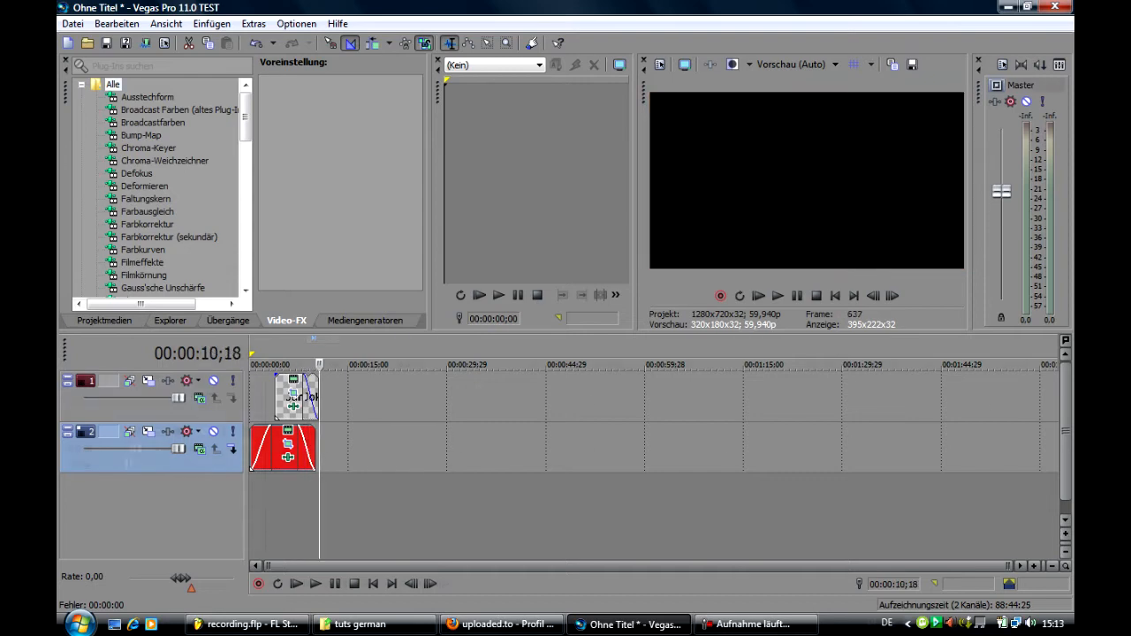
{"action": "left_click", "coordinate": [357, 624]}
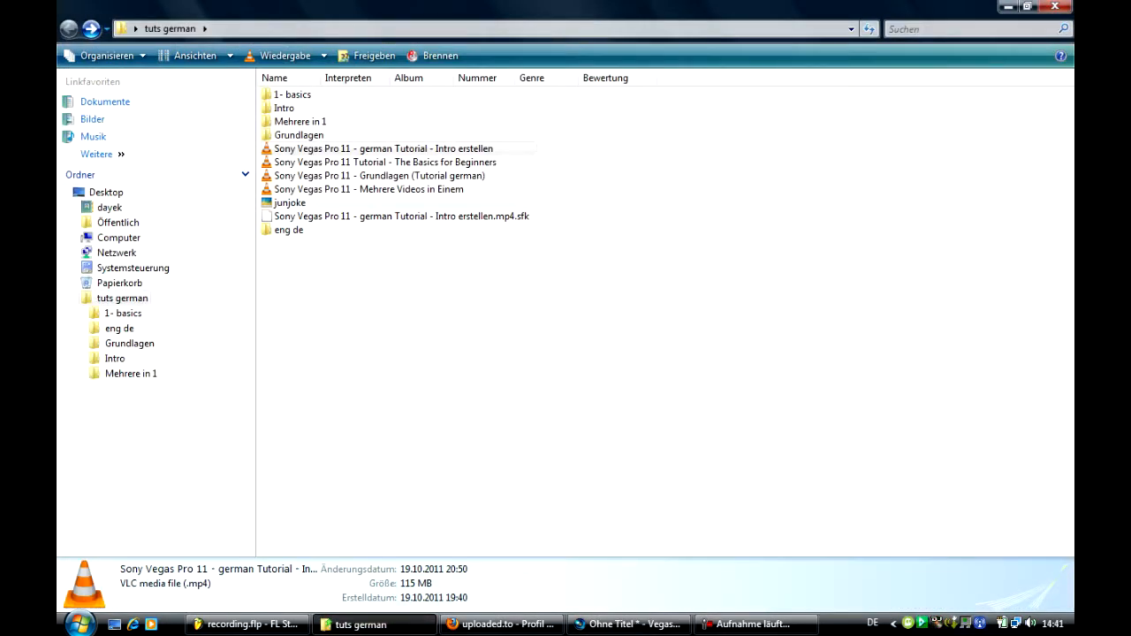
{"action": "left_click", "coordinate": [290, 202]}
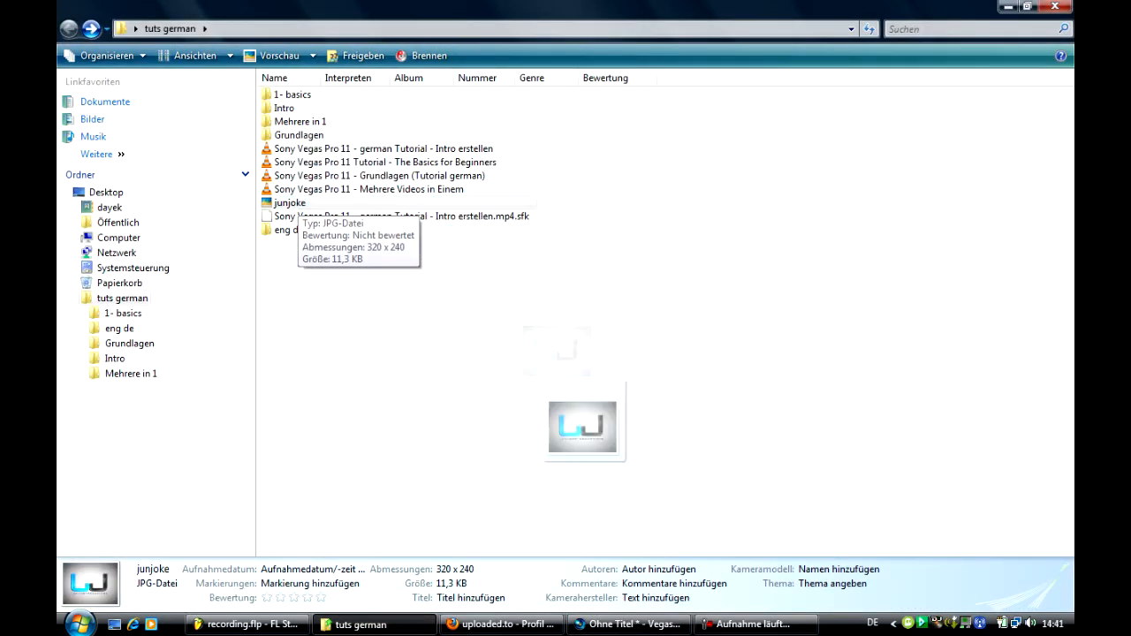
{"action": "left_click", "coordinate": [623, 625]}
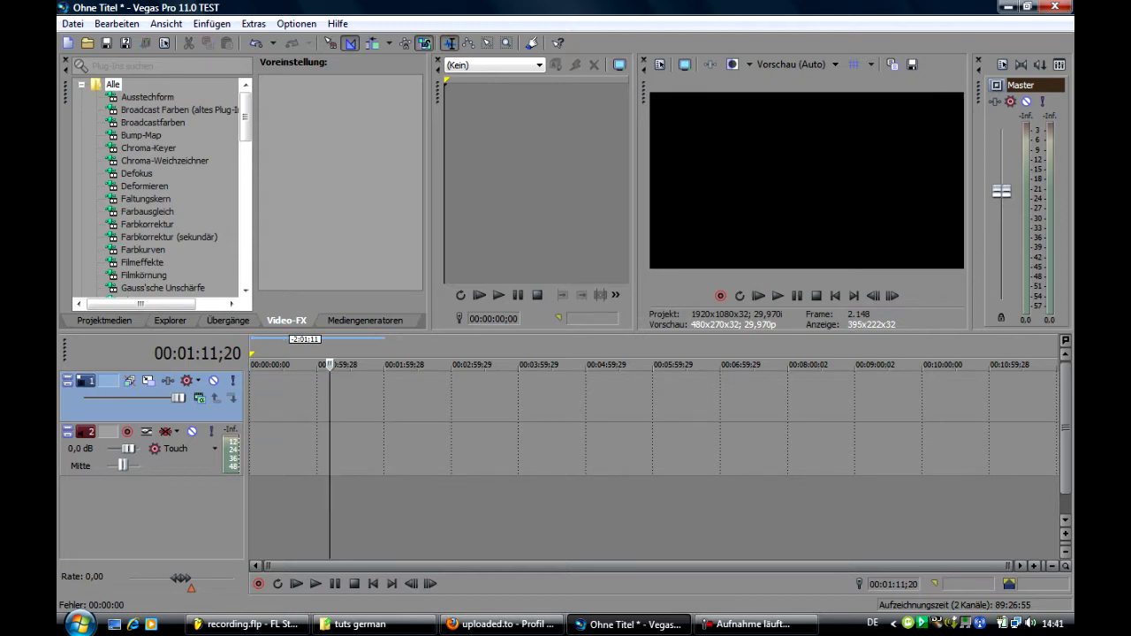
- Browse the Einfarbig solid colour presets in Mediengeneratoren, then begin a new project
{"action": "left_click", "coordinate": [365, 320]}
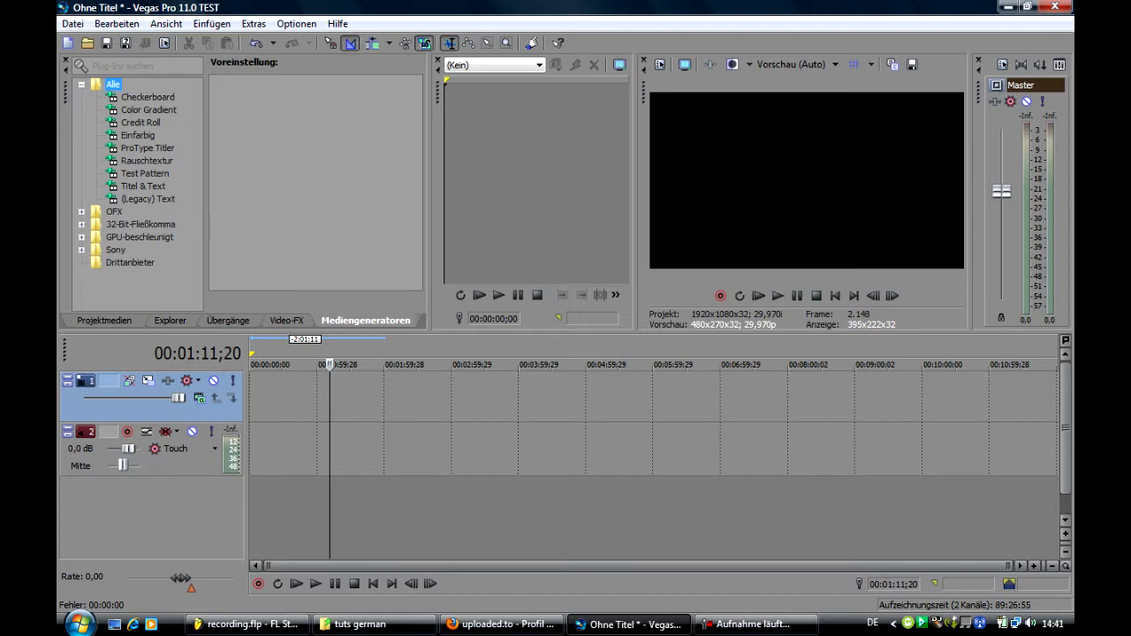
{"action": "left_click", "coordinate": [137, 135]}
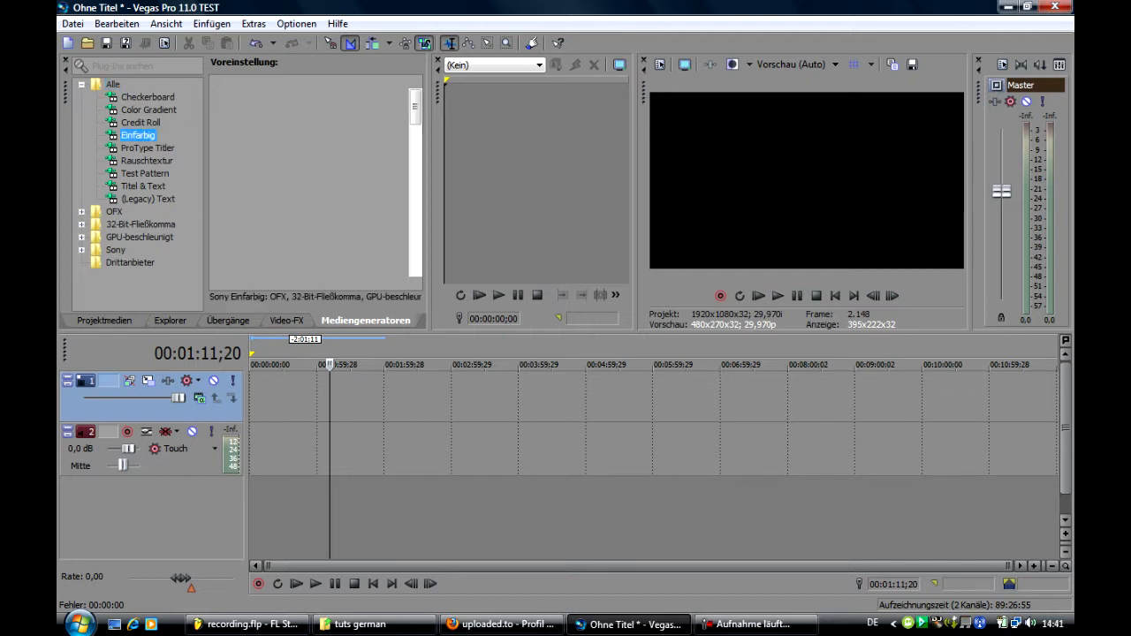
{"action": "left_click", "coordinate": [137, 135]}
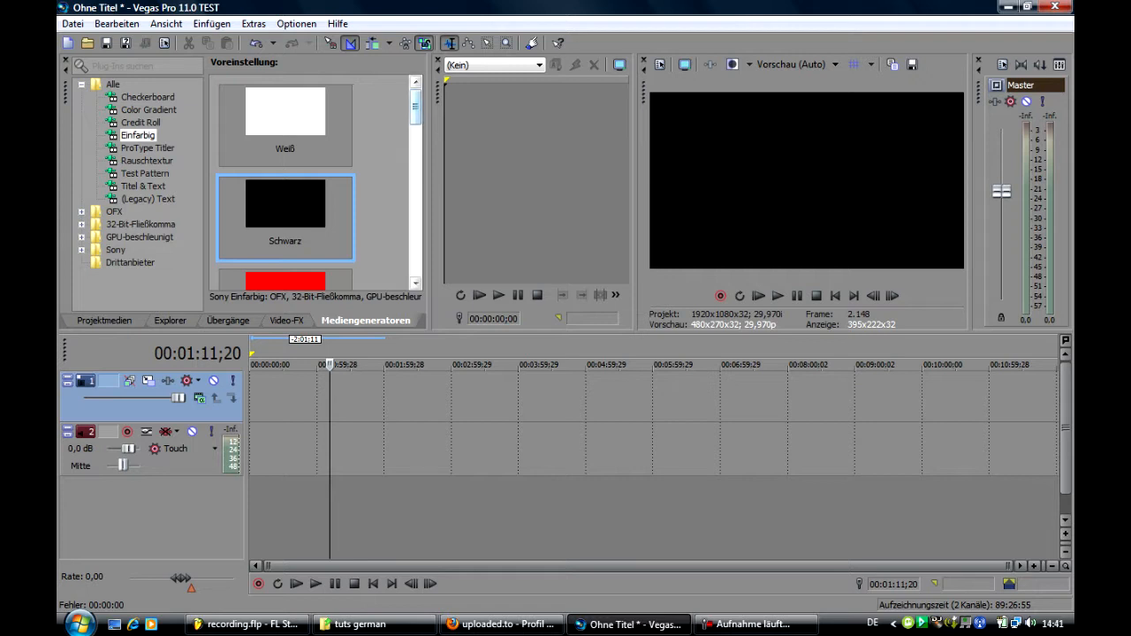
{"action": "scroll", "scroll_direction": "down", "scroll_amount": 3}
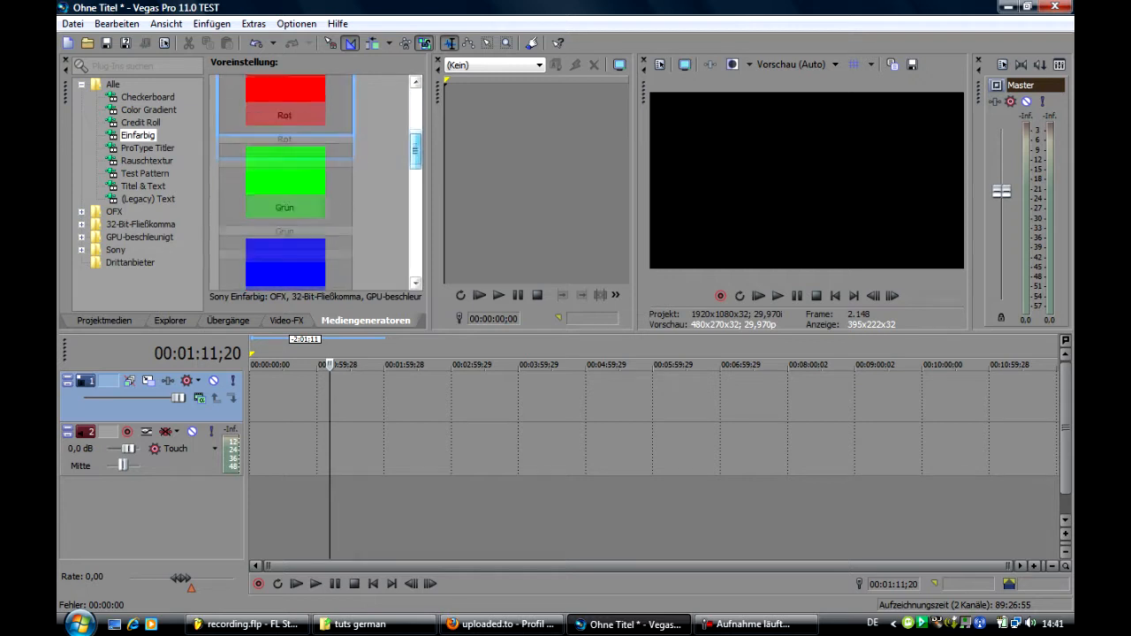
{"action": "scroll", "scroll_direction": "down", "scroll_amount": 3}
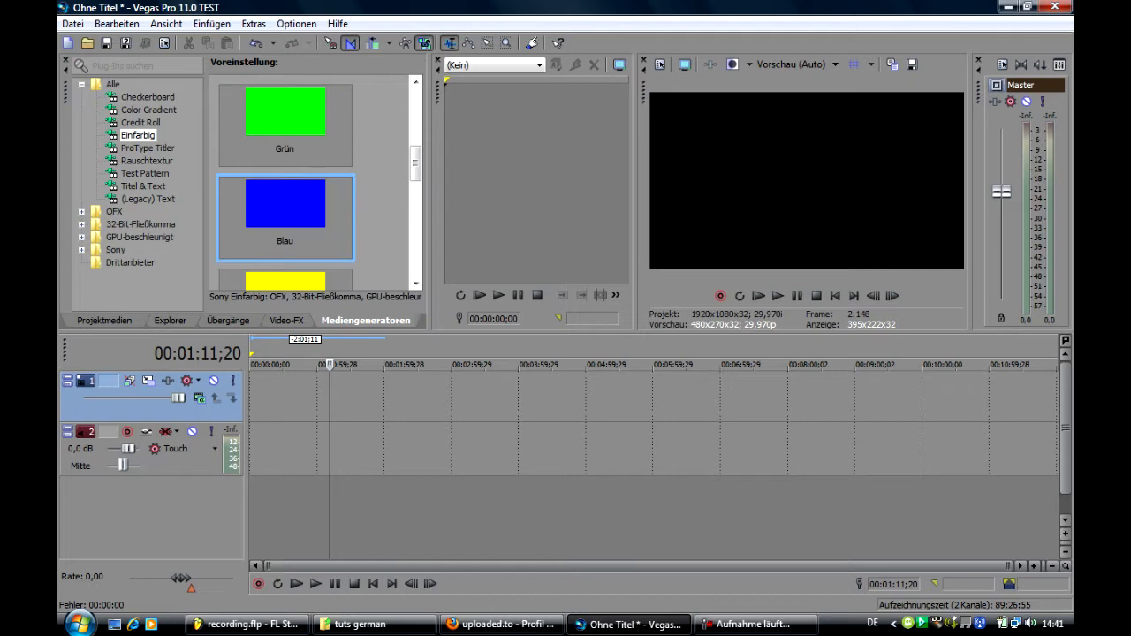
{"action": "left_click", "coordinate": [57, 24]}
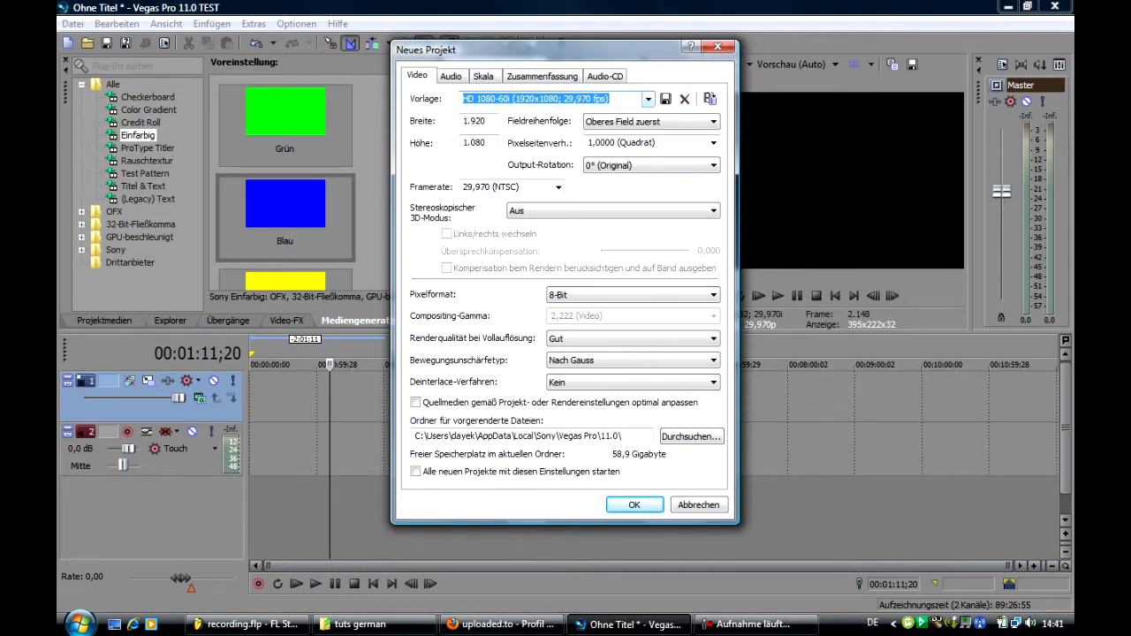
- Create the project from the HD 720-60p template (1280×720, 59.94 fps) and dismiss the device warning
{"action": "left_click", "coordinate": [646, 98]}
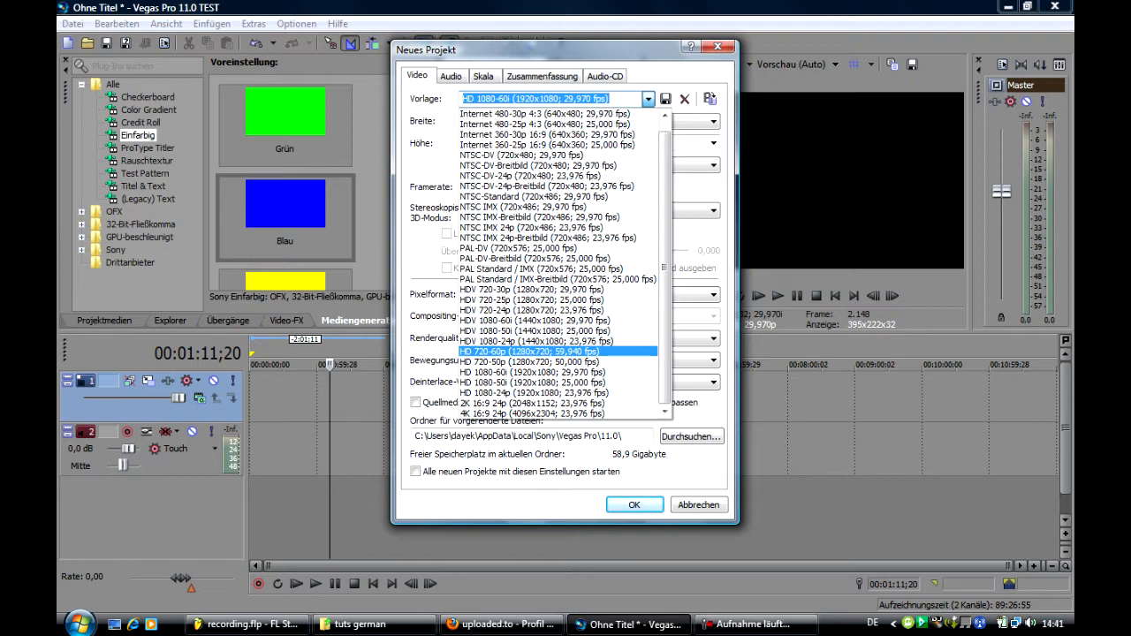
{"action": "left_click", "coordinate": [557, 352]}
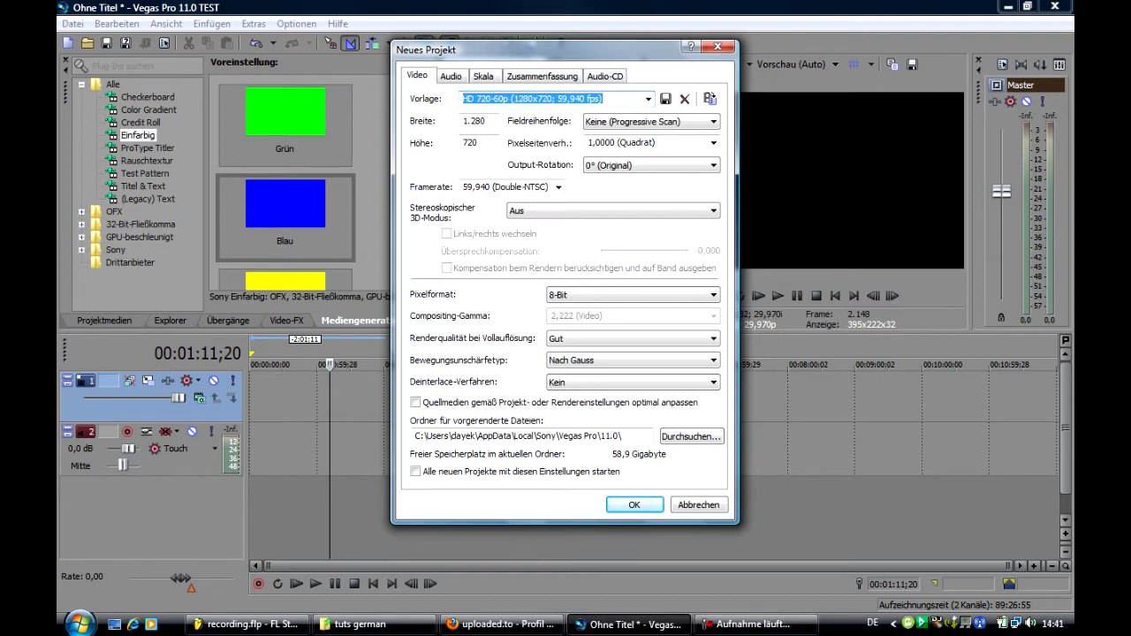
{"action": "left_click", "coordinate": [635, 505]}
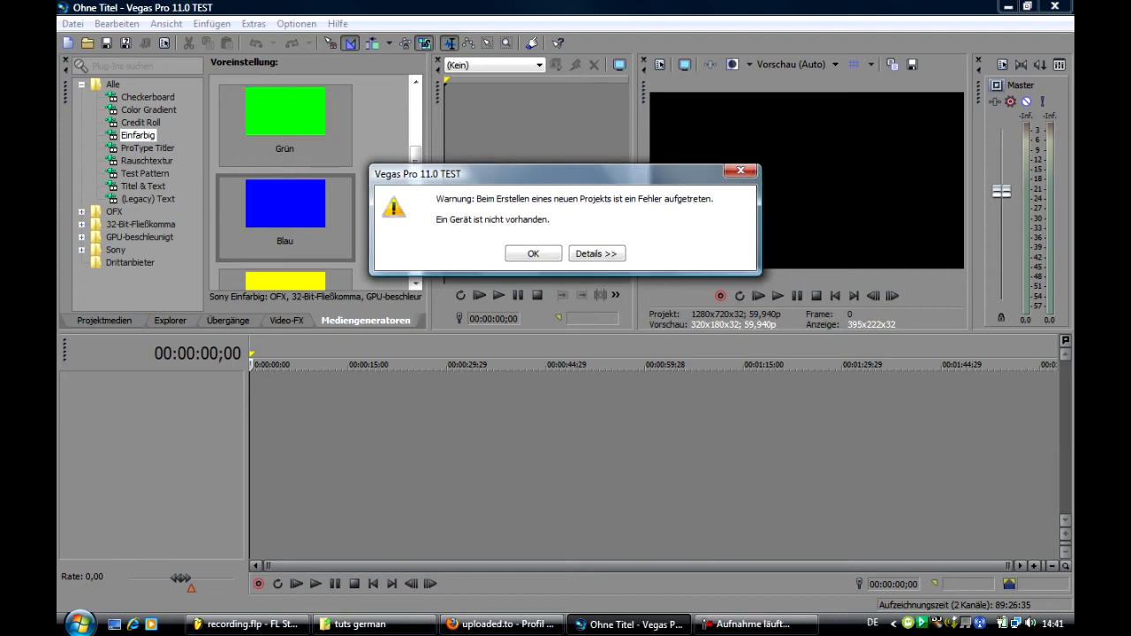
{"action": "left_click", "coordinate": [533, 254]}
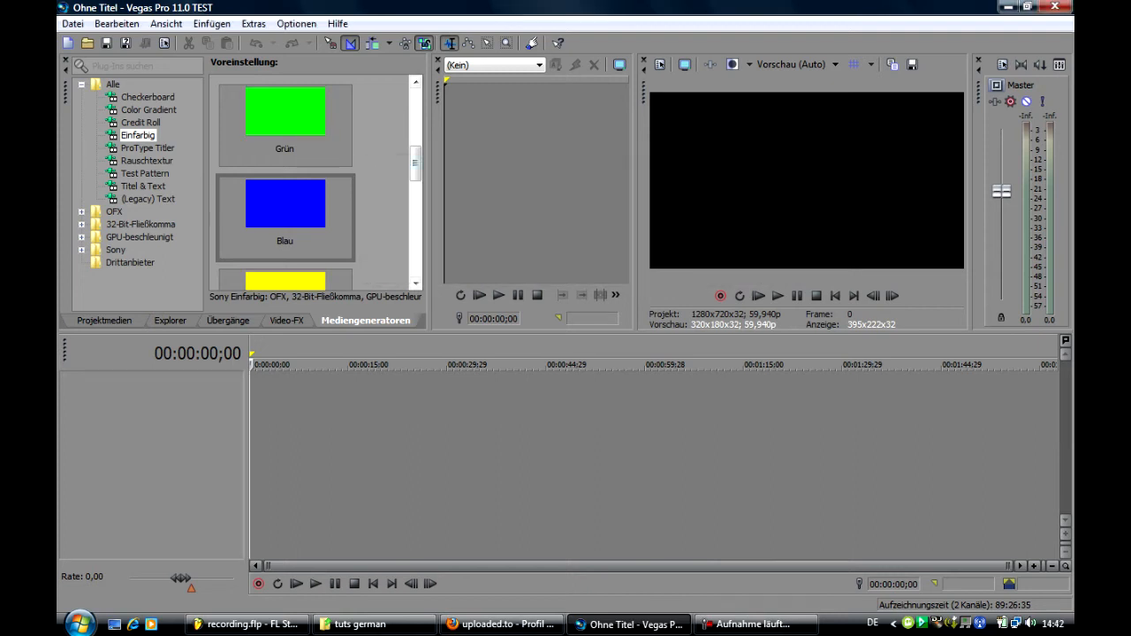
- Locate the Rot solid colour preset in Mediengeneratoren for the background clip
{"action": "left_click", "coordinate": [103, 320]}
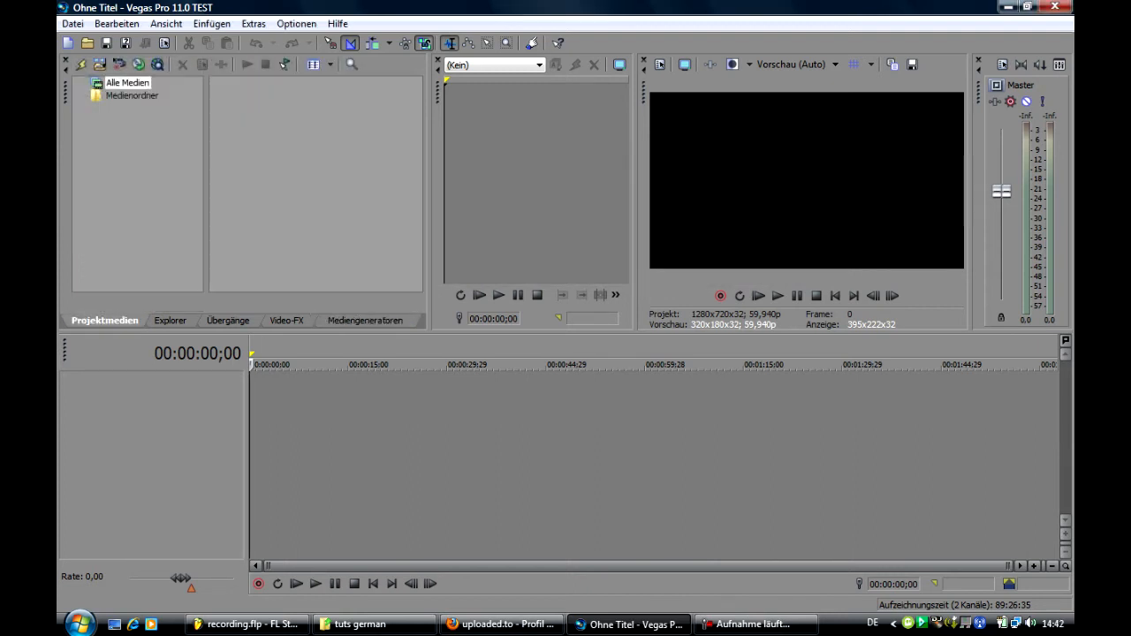
{"action": "left_click", "coordinate": [285, 320]}
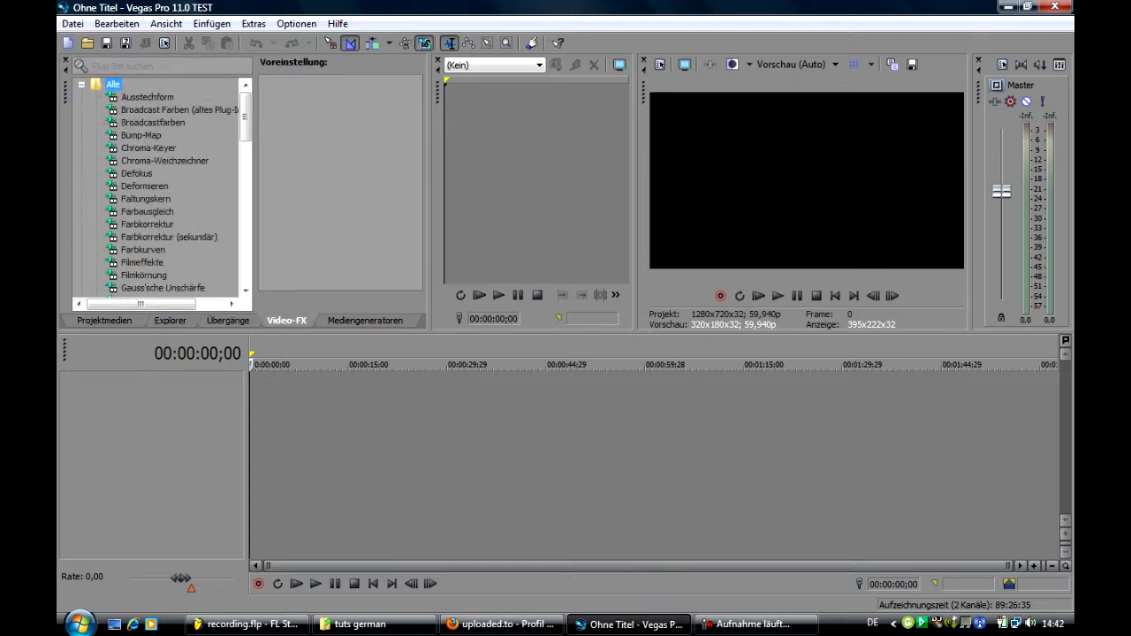
{"action": "left_click", "coordinate": [365, 320]}
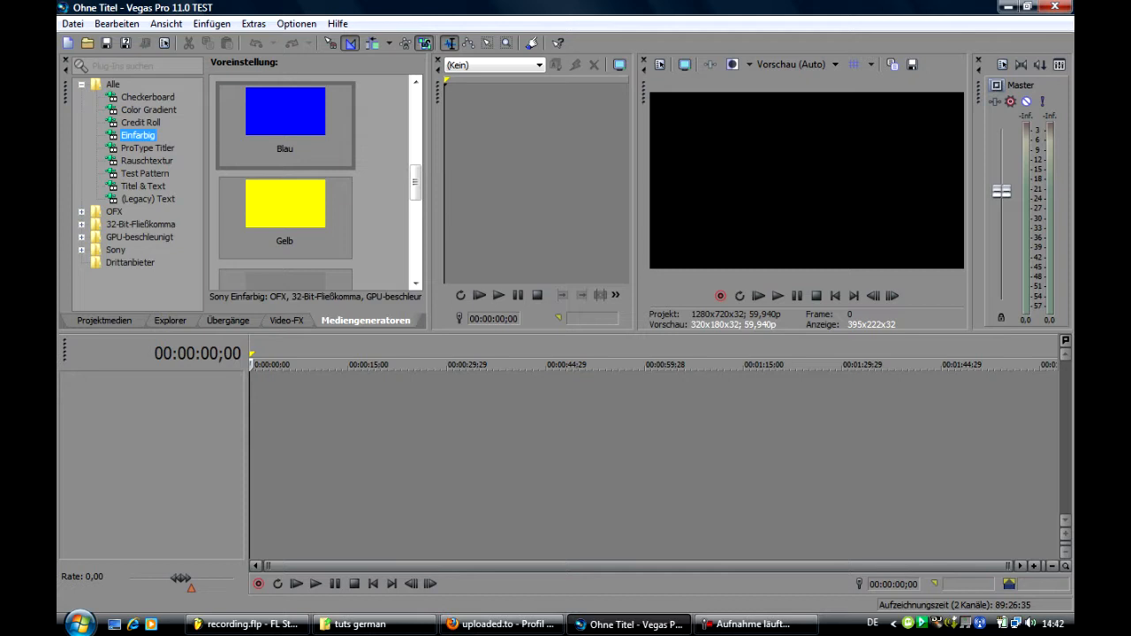
{"action": "scroll", "scroll_direction": "down", "scroll_amount": 3}
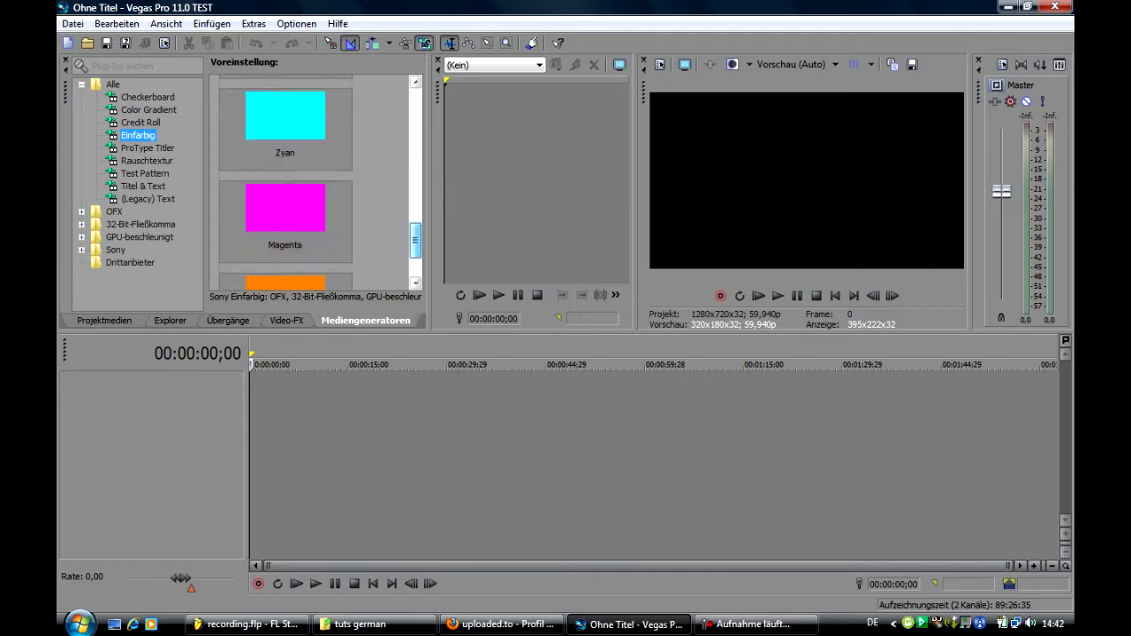
{"action": "scroll", "scroll_direction": "down", "scroll_amount": 3}
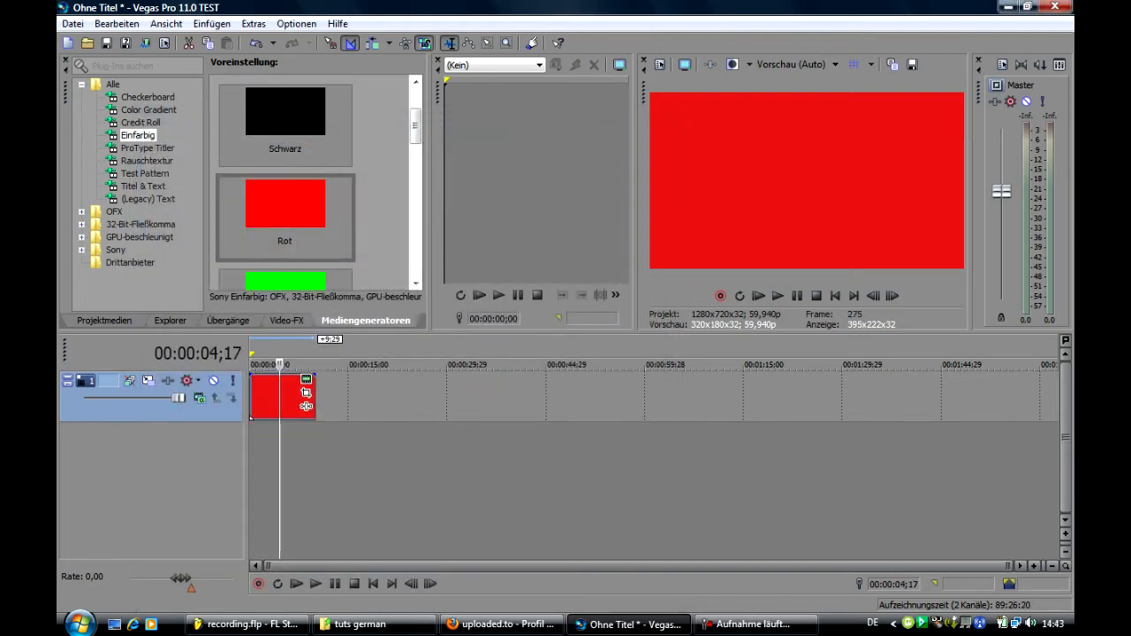
{"action": "mouse_move", "coordinate": [305, 406]}
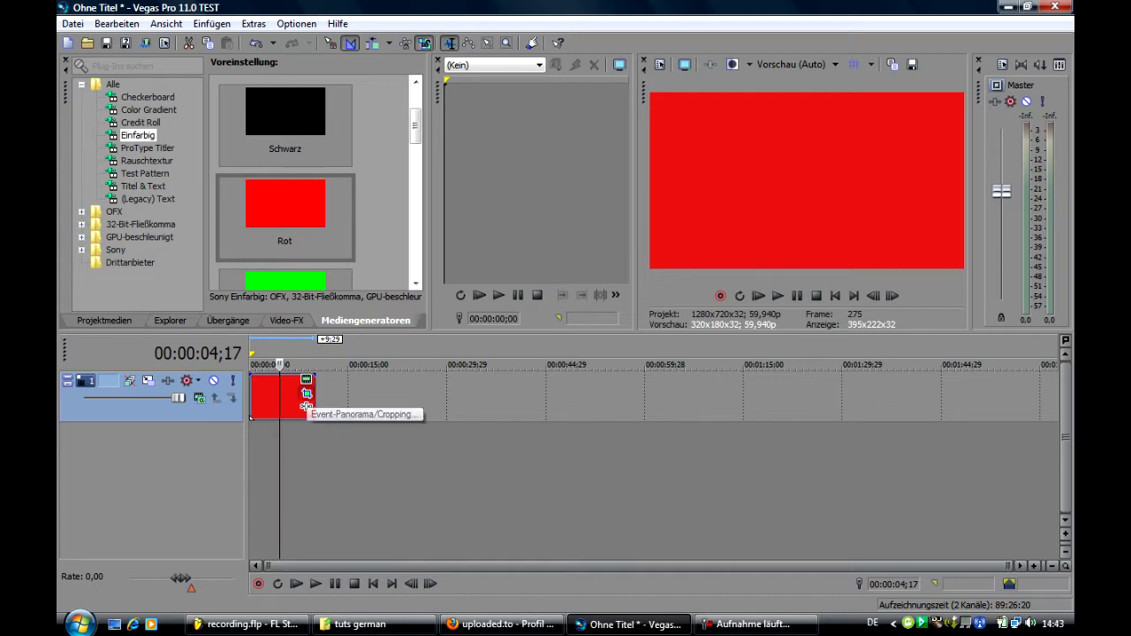
- In Event Pan/Crop enlarge and centre the red clip's framing box so the red appears smaller
{"action": "left_click", "coordinate": [305, 406]}
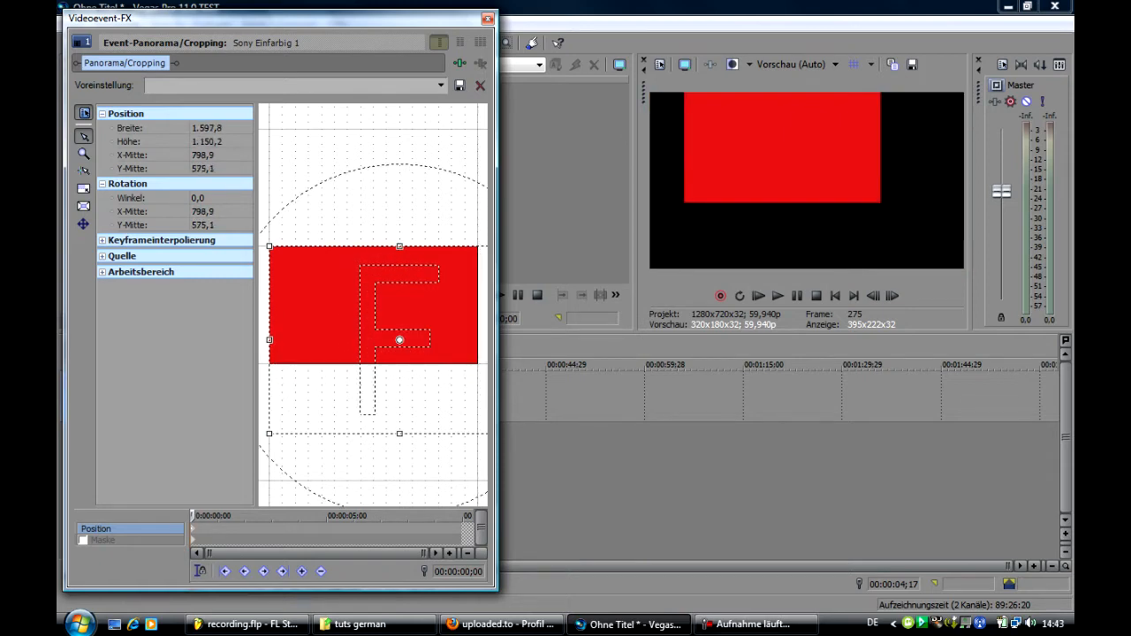
{"action": "left_click_drag", "start_coordinate": [400, 340], "coordinate": [443, 399]}
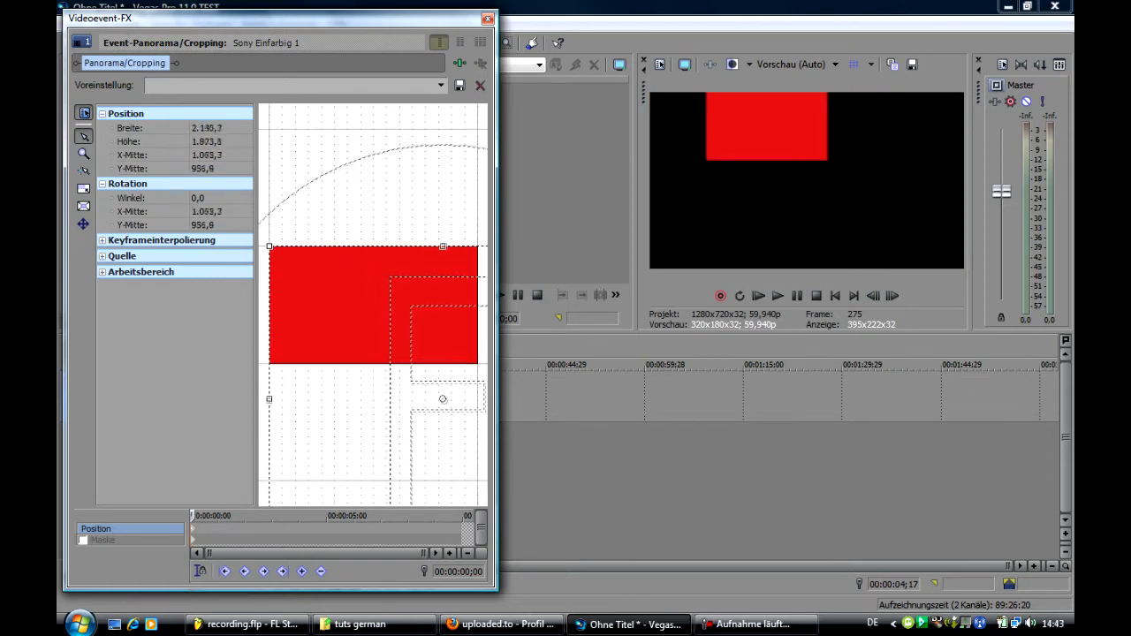
{"action": "left_click_drag", "start_coordinate": [443, 399], "coordinate": [368, 322]}
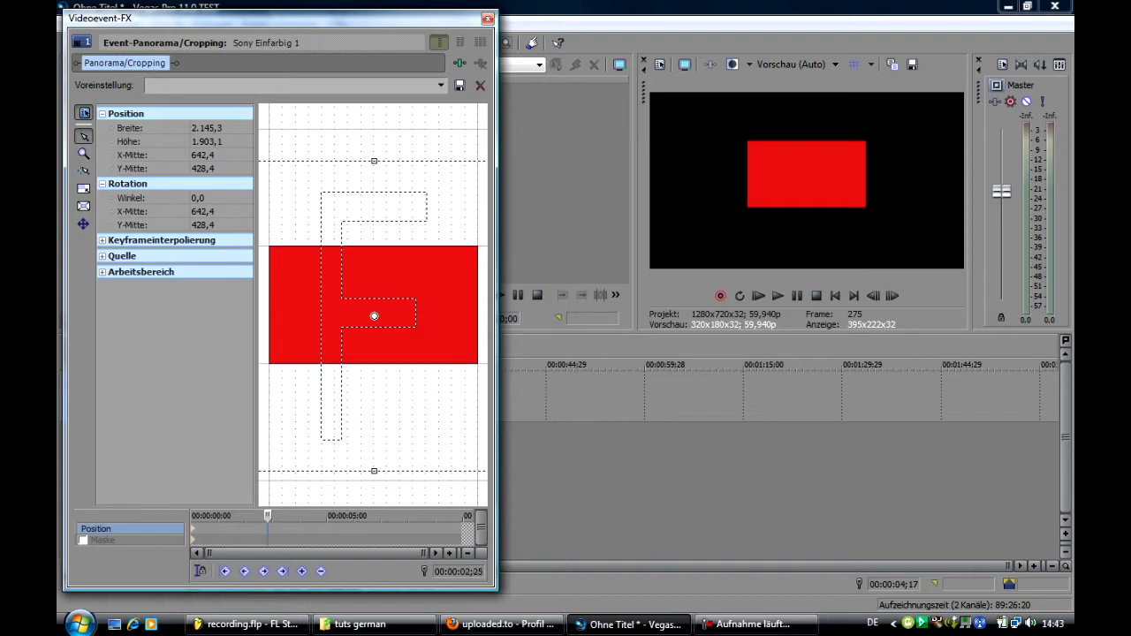
{"action": "right_click", "coordinate": [373, 316]}
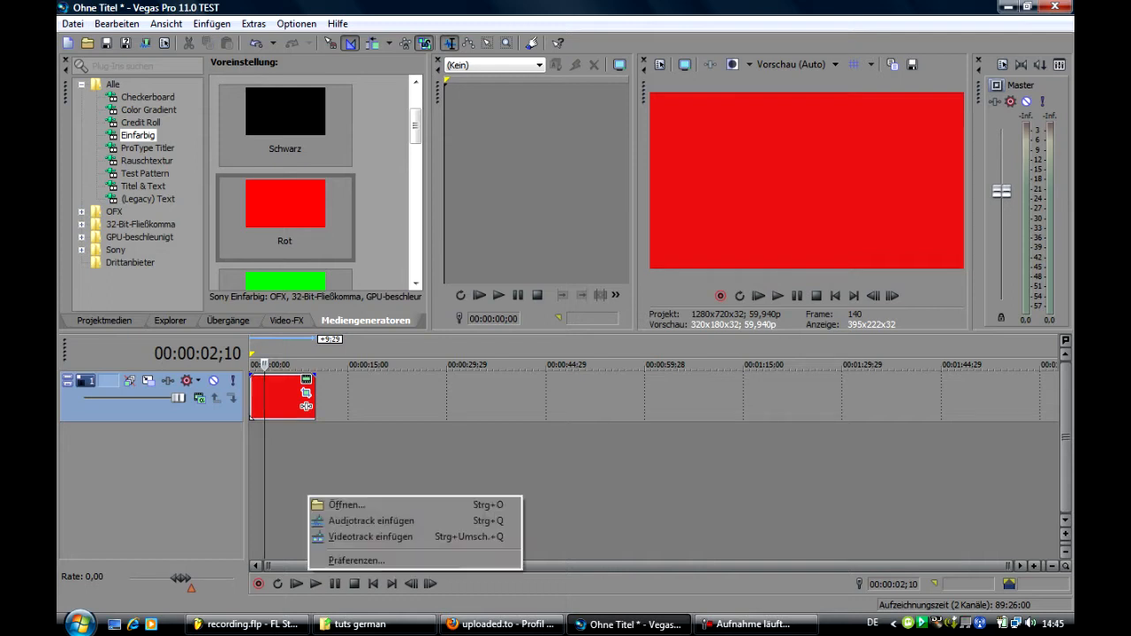
{"action": "mouse_move", "coordinate": [346, 505]}
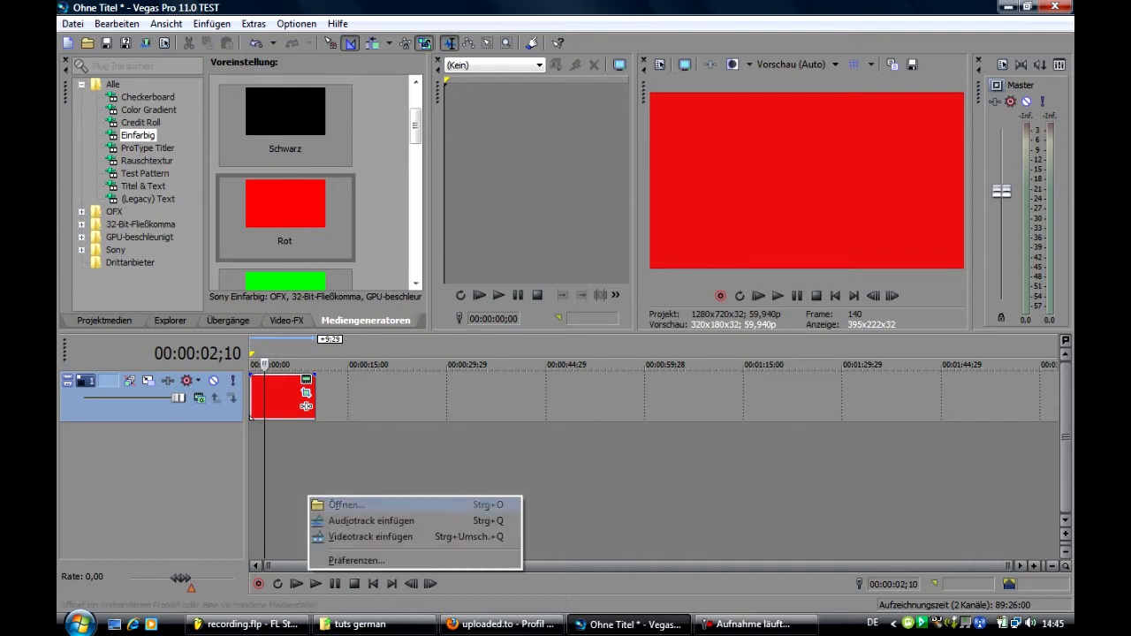
- Insert a new video track and place a text medium clip on it
{"action": "left_click", "coordinate": [370, 537]}
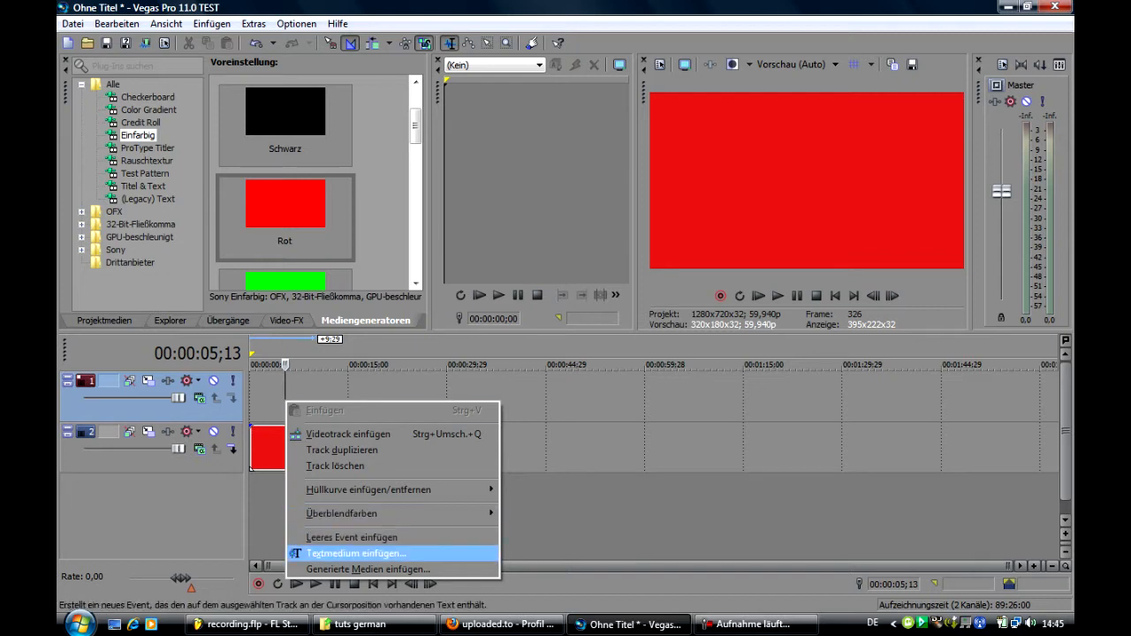
{"action": "left_click", "coordinate": [349, 553]}
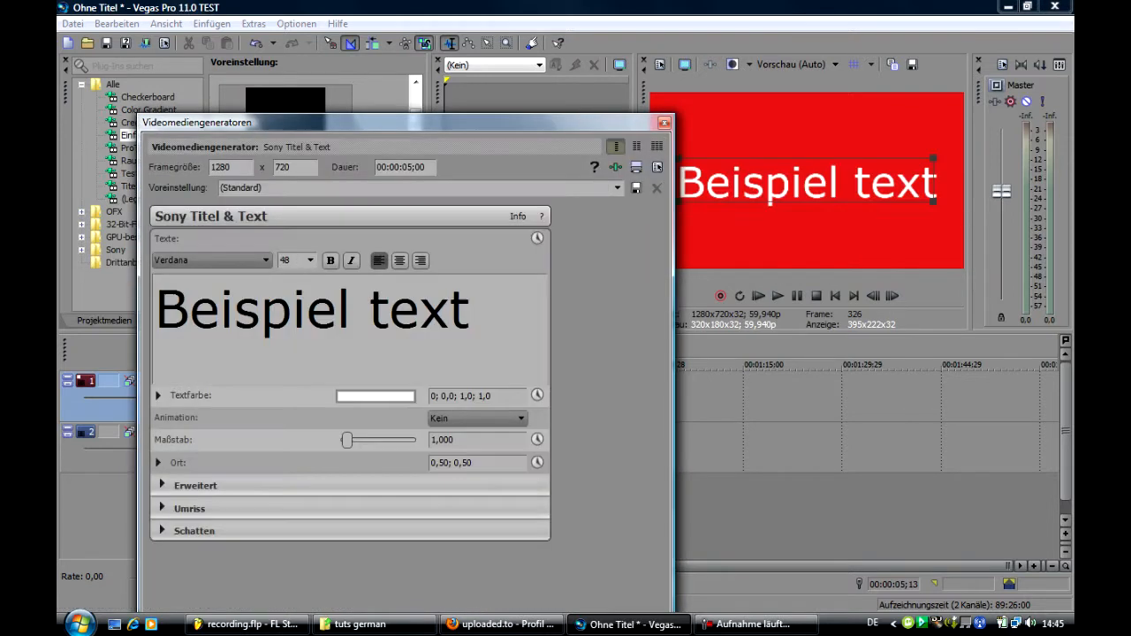
- Set the title text to 'JunJoke TV' with black Textfarbe (0;0;0) and close the generator
{"action": "left_click", "coordinate": [469, 309]}
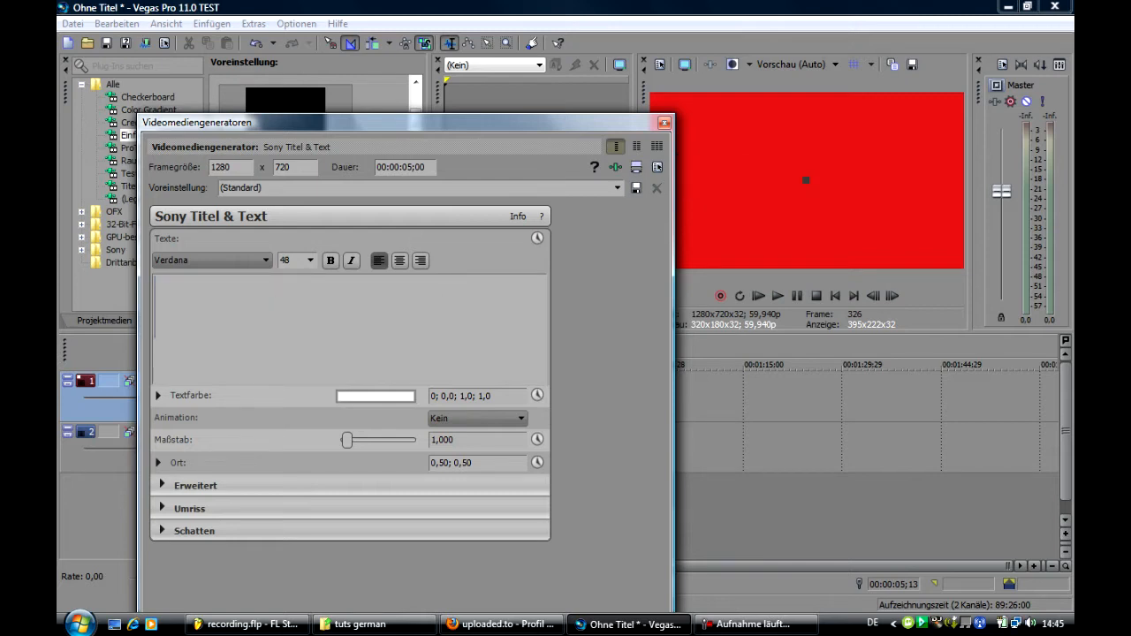
{"action": "type", "text": "Jun"}
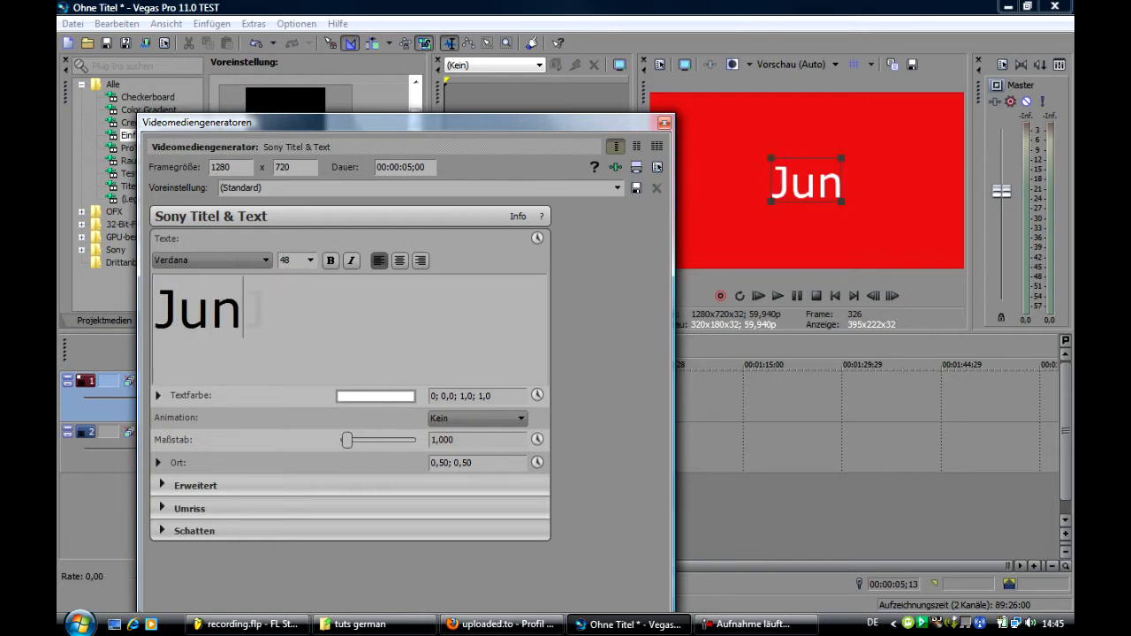
{"action": "type", "text": "Joke"}
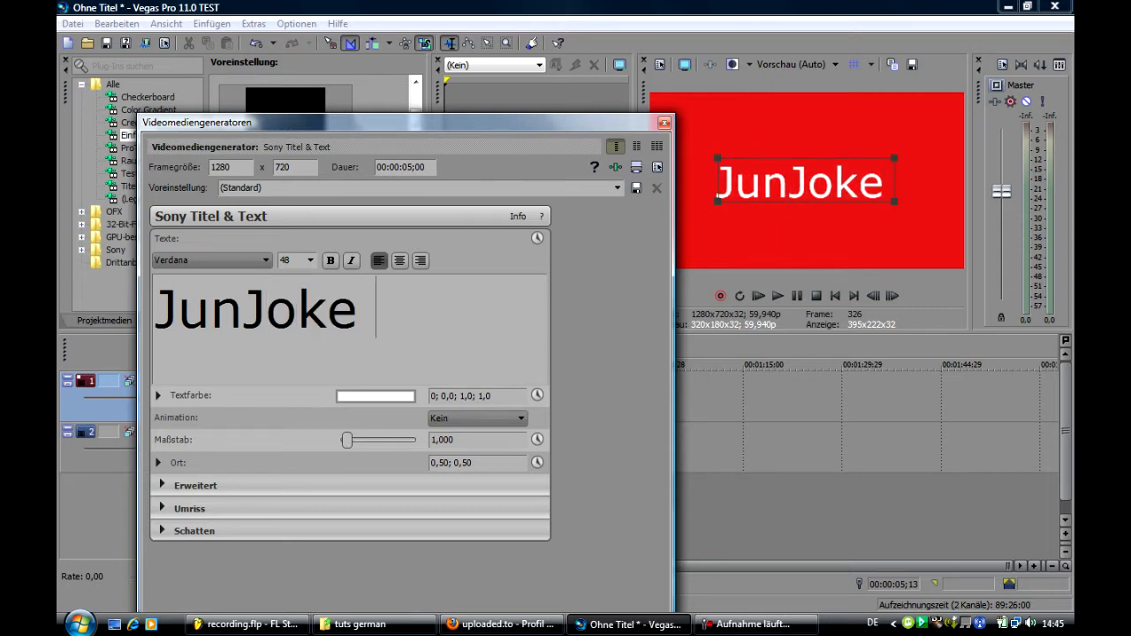
{"action": "type", "text": "TV"}
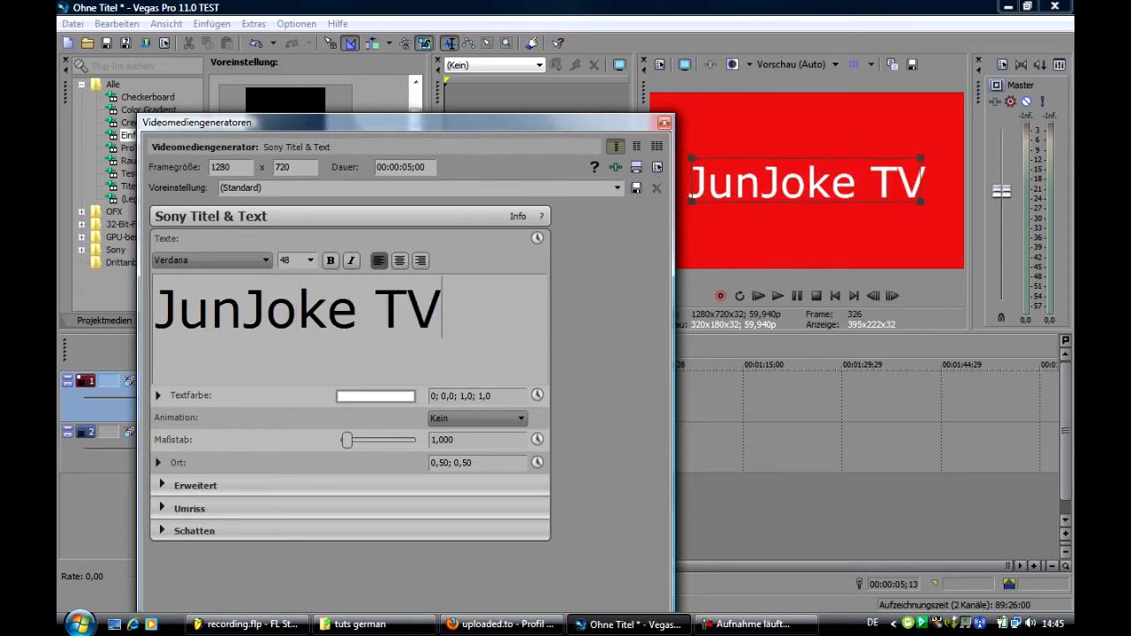
{"action": "left_click", "coordinate": [375, 395]}
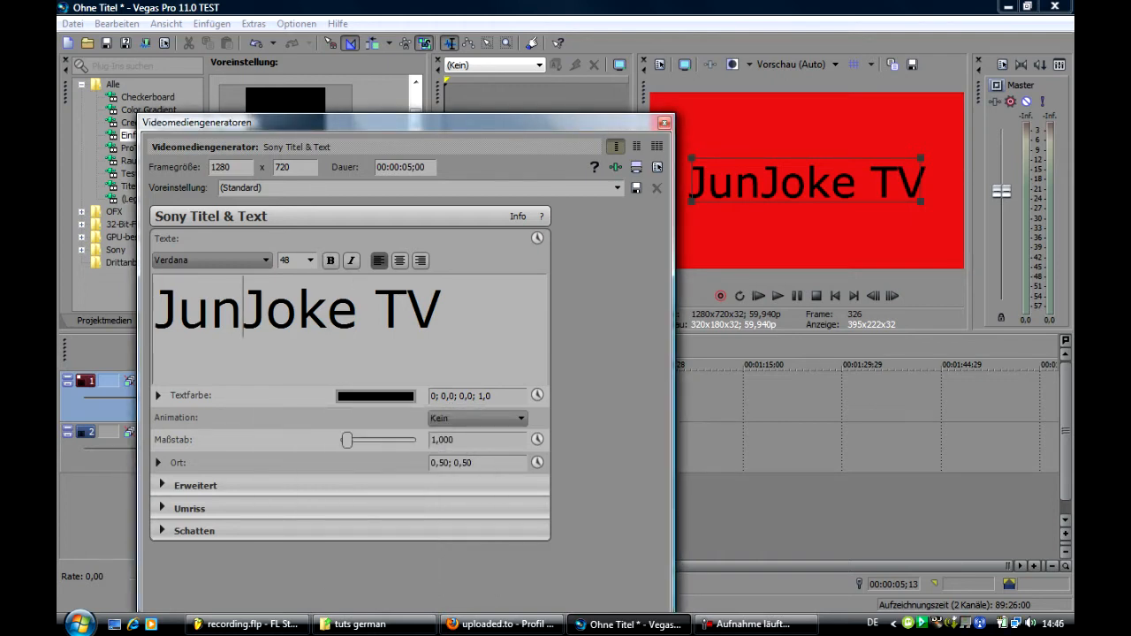
{"action": "left_click", "coordinate": [664, 122]}
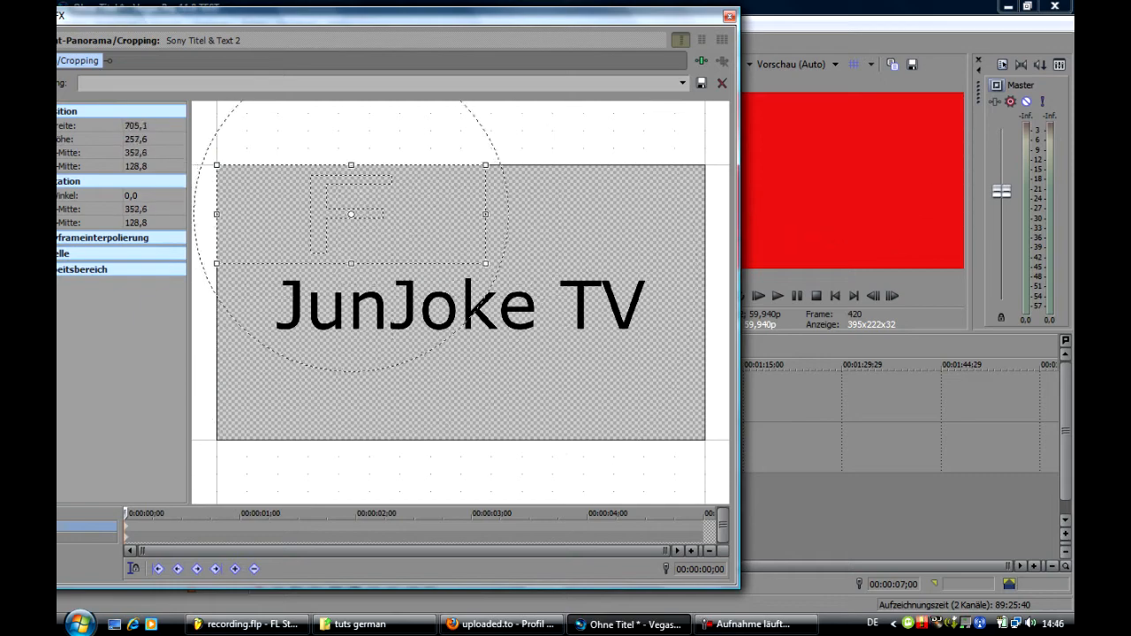
- Shrink the title's crop frame and move it over the middle letters for a close-up
{"action": "left_click_drag", "start_coordinate": [351, 214], "coordinate": [422, 314]}
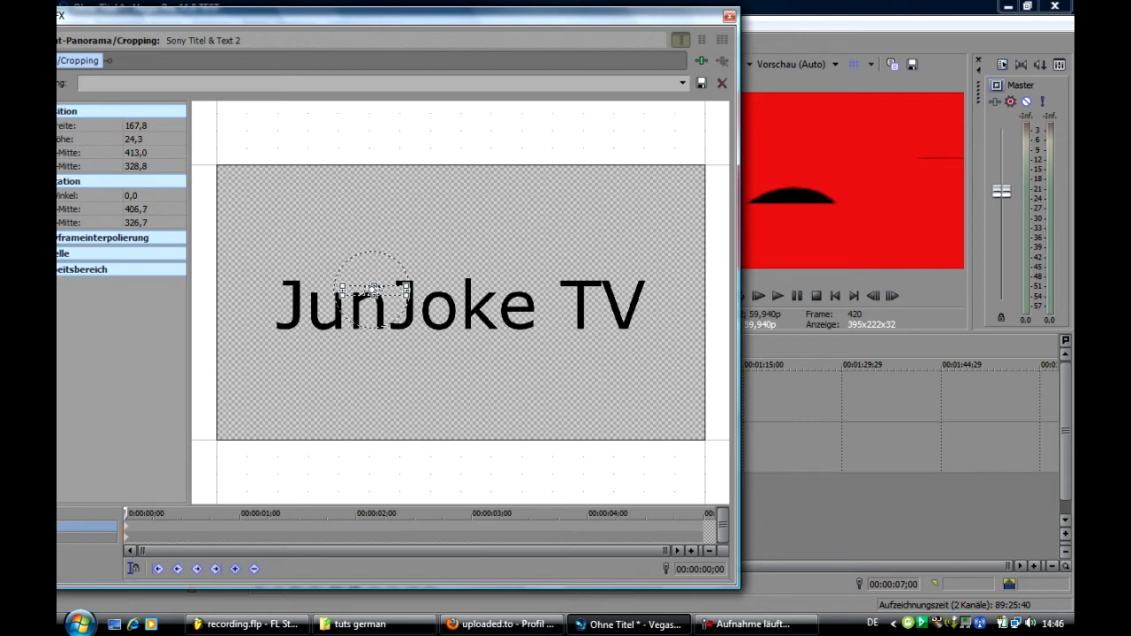
{"action": "left_click_drag", "start_coordinate": [371, 292], "coordinate": [450, 318]}
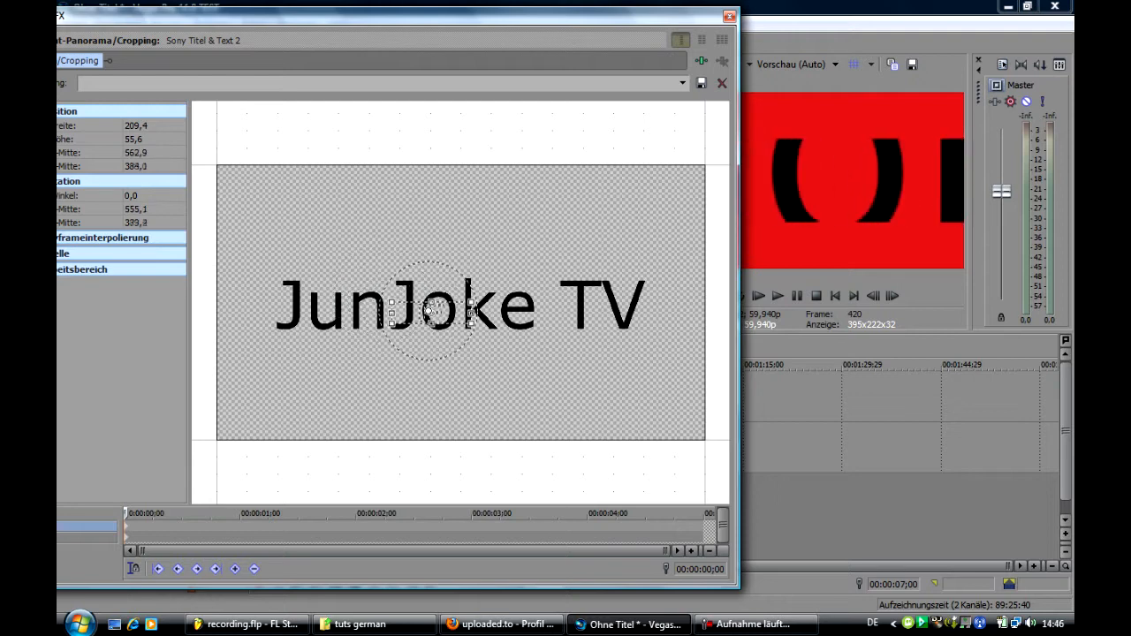
{"action": "left_click_drag", "start_coordinate": [433, 319], "coordinate": [451, 309]}
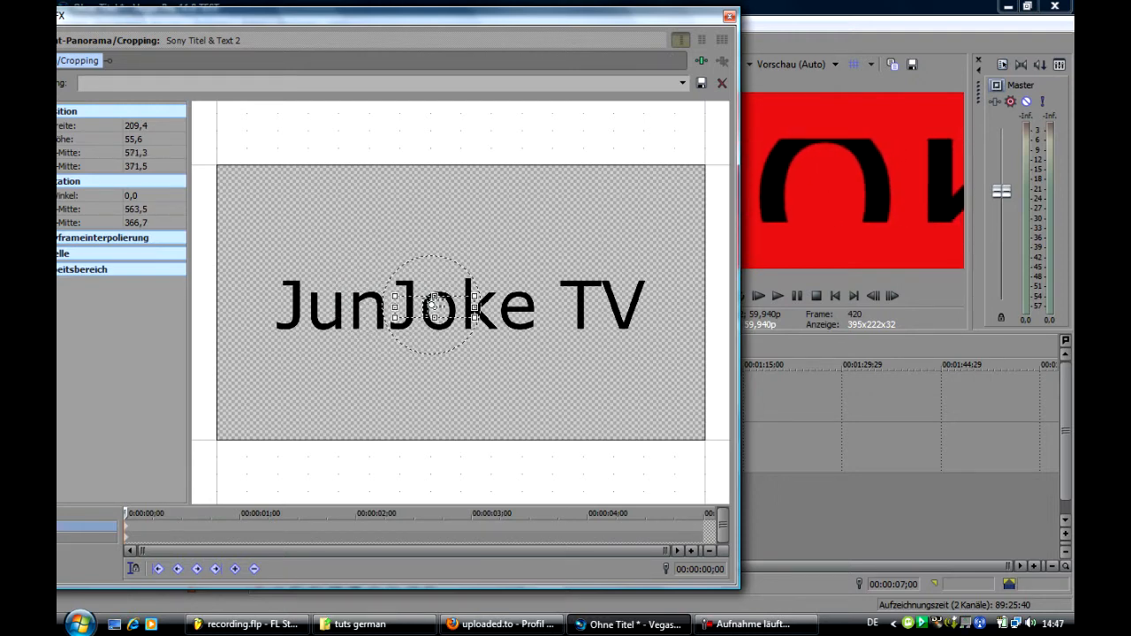
{"action": "left_click", "coordinate": [194, 514]}
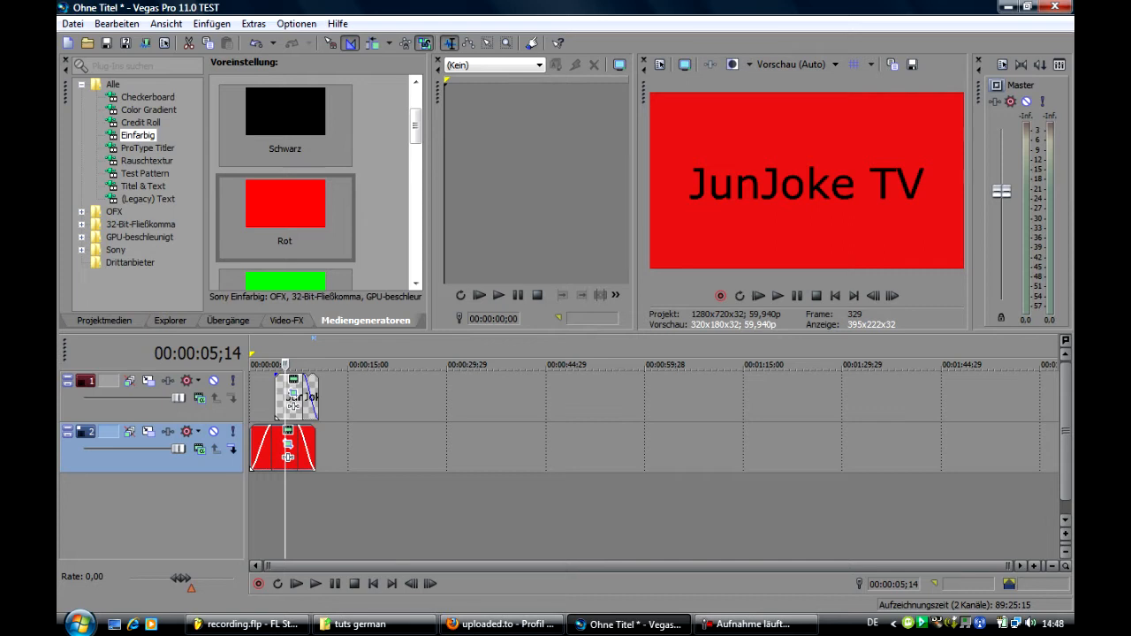
- Bring up the video effects list for the title clip
{"action": "left_click", "coordinate": [286, 320]}
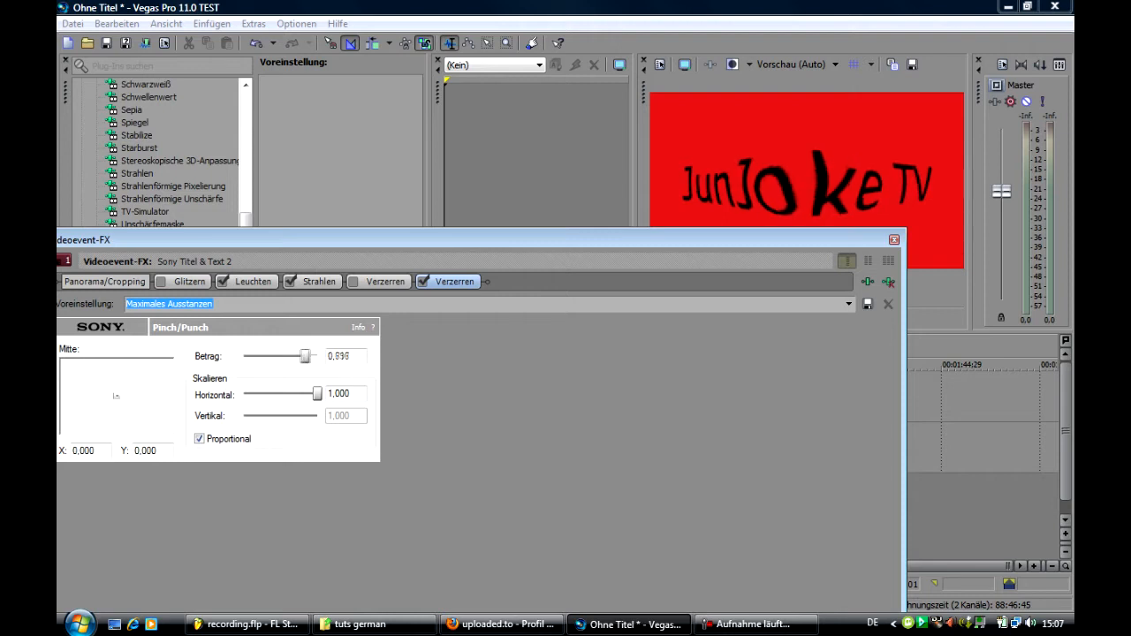
- Drag the Pinch/Punch Betrag slider to pinch the letters inward, then punch them outward
{"action": "left_click_drag", "start_coordinate": [305, 356], "coordinate": [245, 356]}
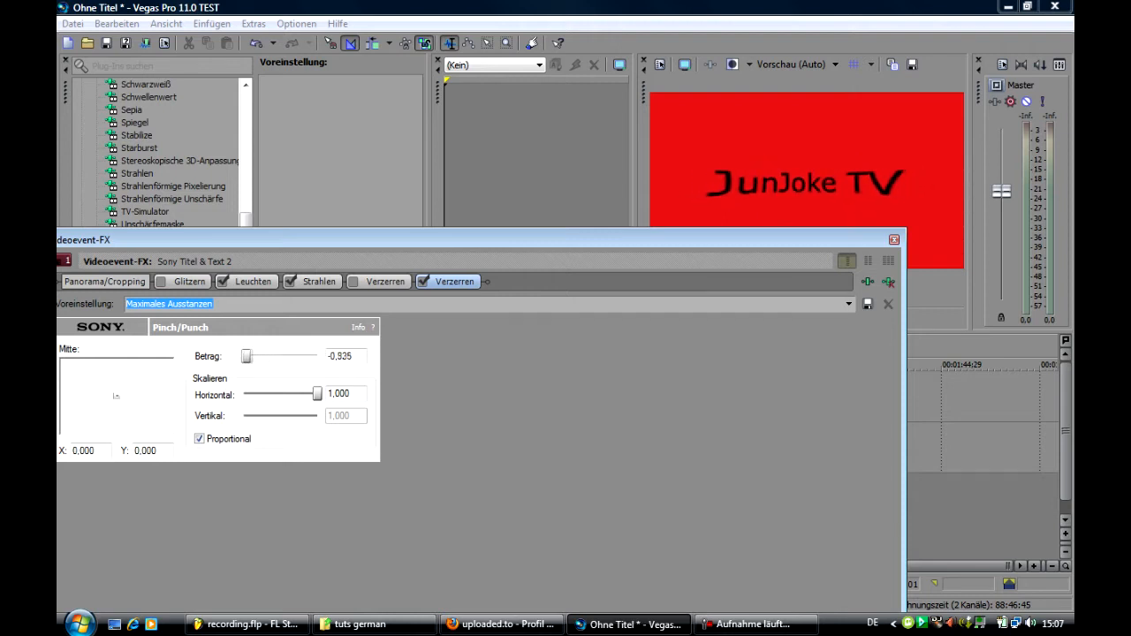
{"action": "left_click_drag", "start_coordinate": [247, 355], "coordinate": [244, 355]}
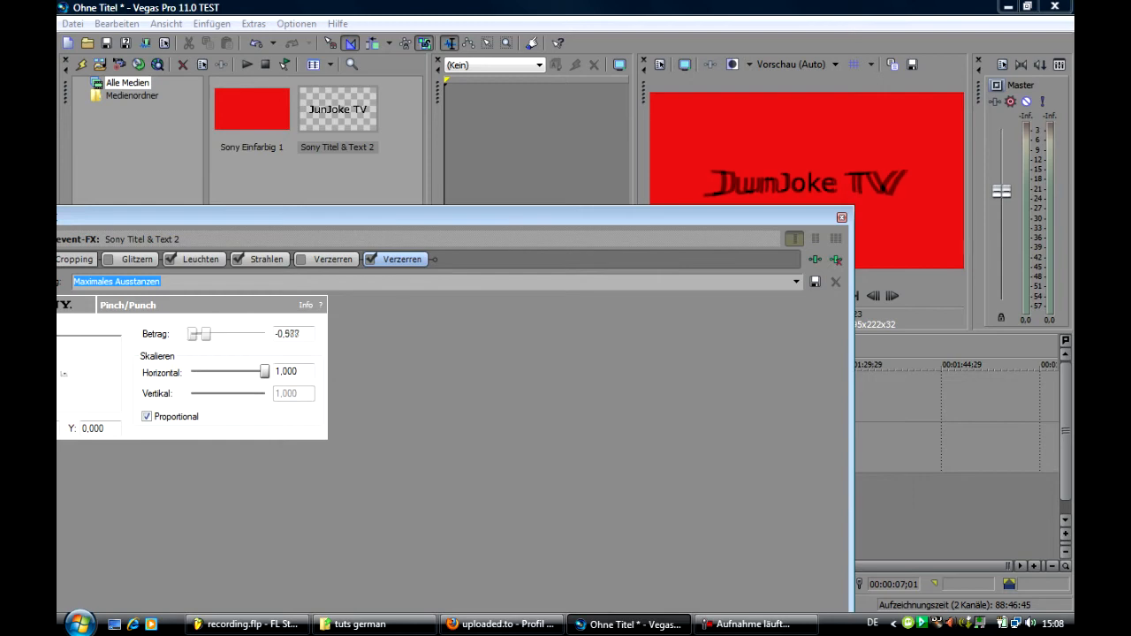
{"action": "left_click_drag", "start_coordinate": [201, 333], "coordinate": [254, 334]}
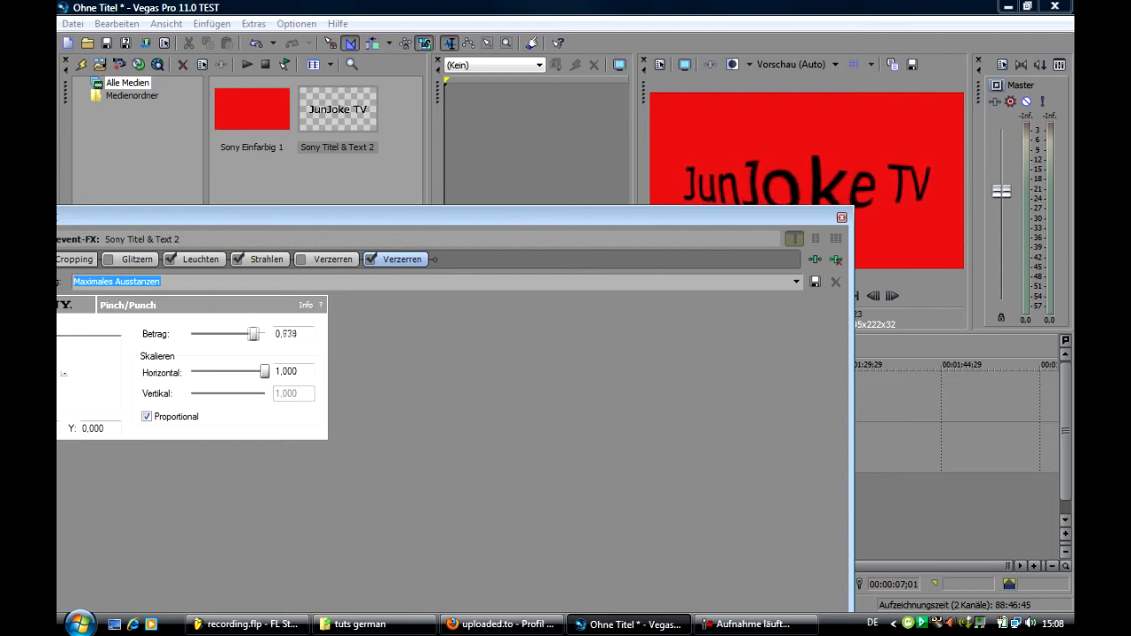
{"action": "left_click_drag", "start_coordinate": [253, 333], "coordinate": [256, 333]}
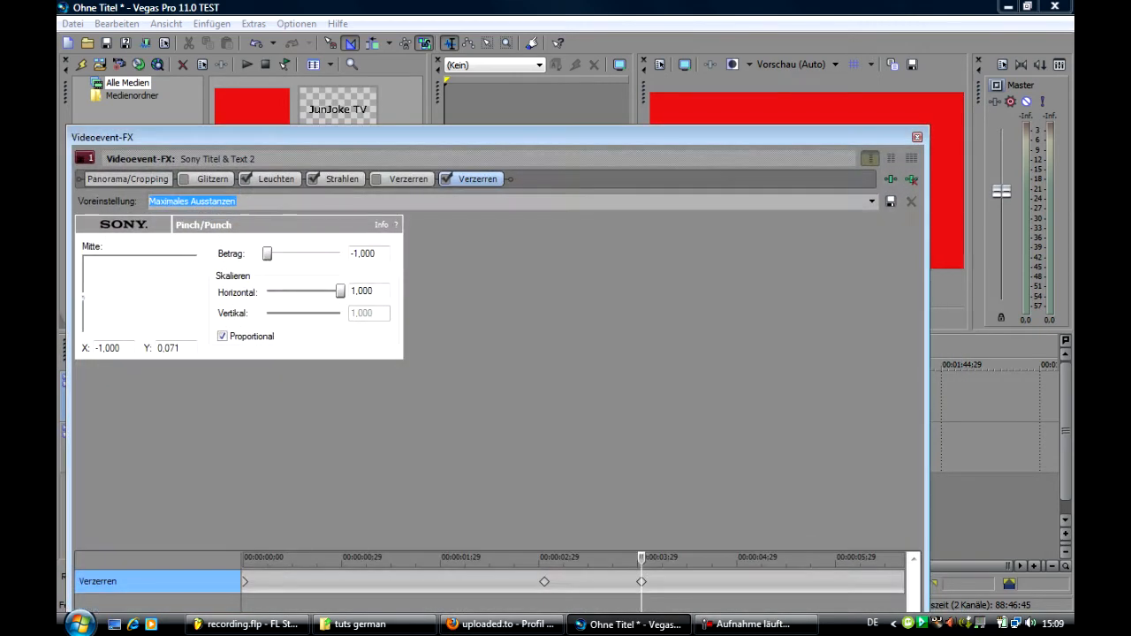
- Enable keyframing for Verzerren and raise the Betrag at a later keyframe so the title distorts
{"action": "right_click", "coordinate": [641, 582]}
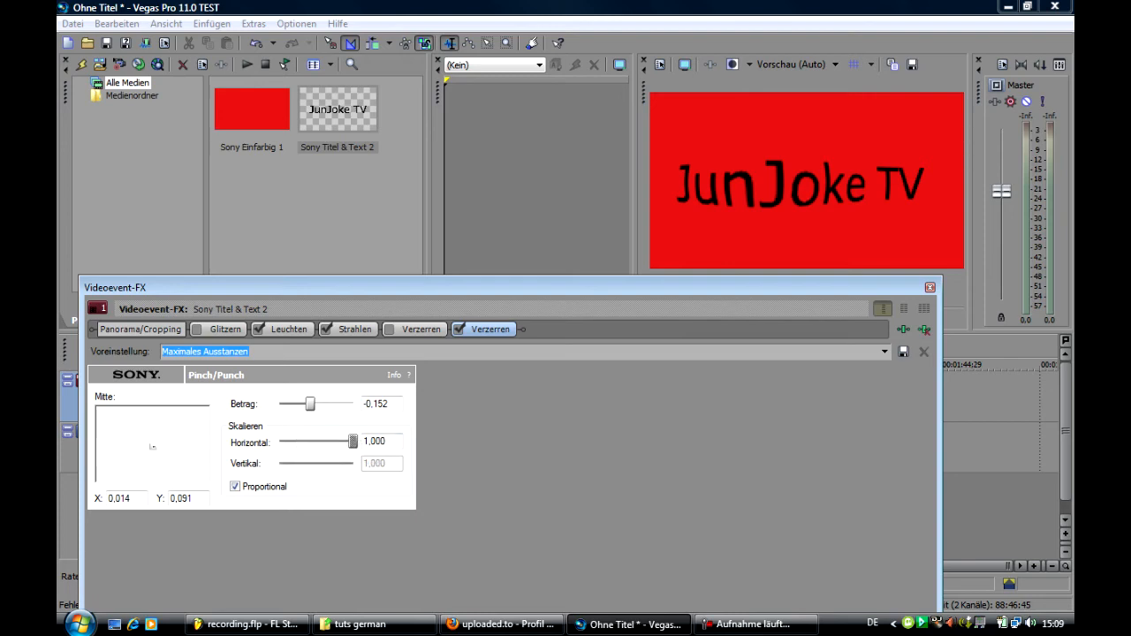
{"action": "left_click_drag", "start_coordinate": [310, 404], "coordinate": [315, 404]}
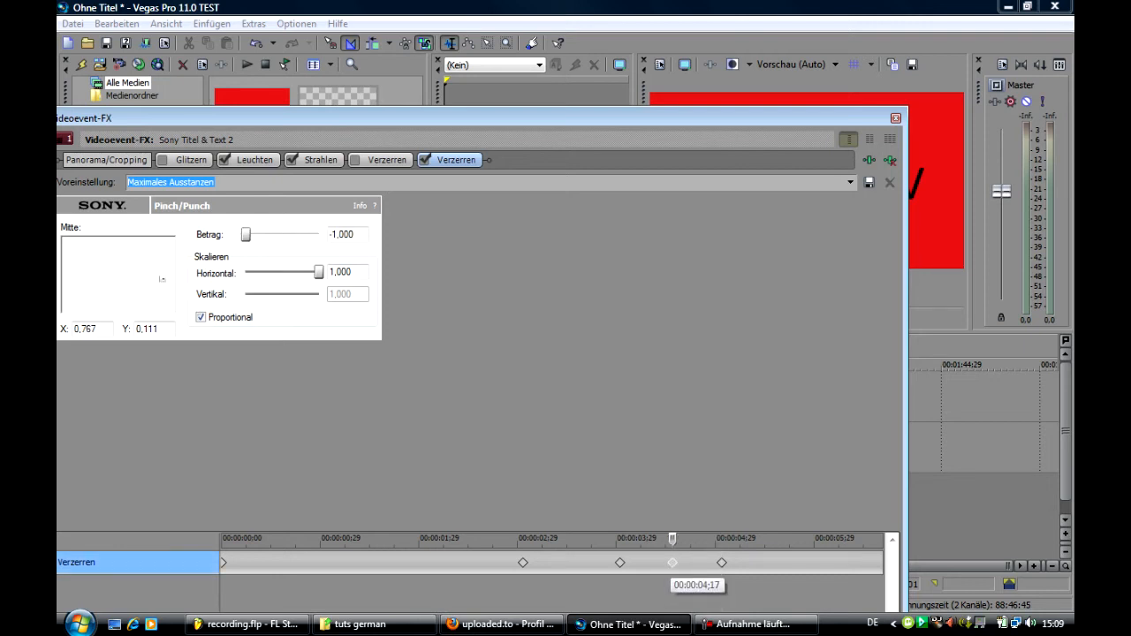
{"action": "left_click_drag", "start_coordinate": [246, 235], "coordinate": [283, 234]}
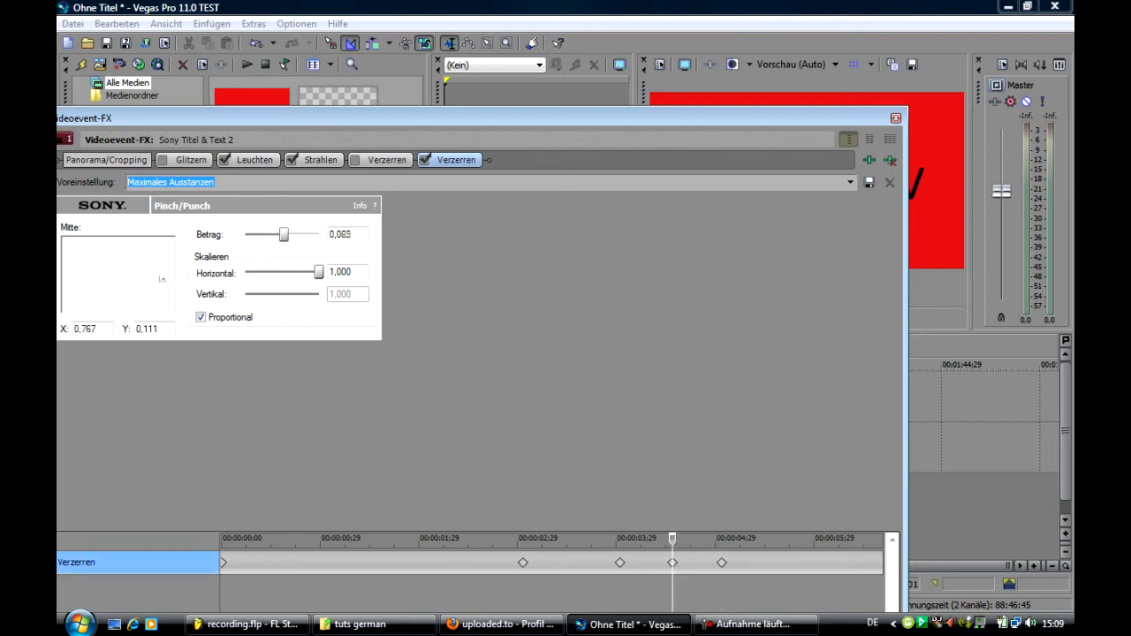
{"action": "left_click_drag", "start_coordinate": [284, 234], "coordinate": [286, 234]}
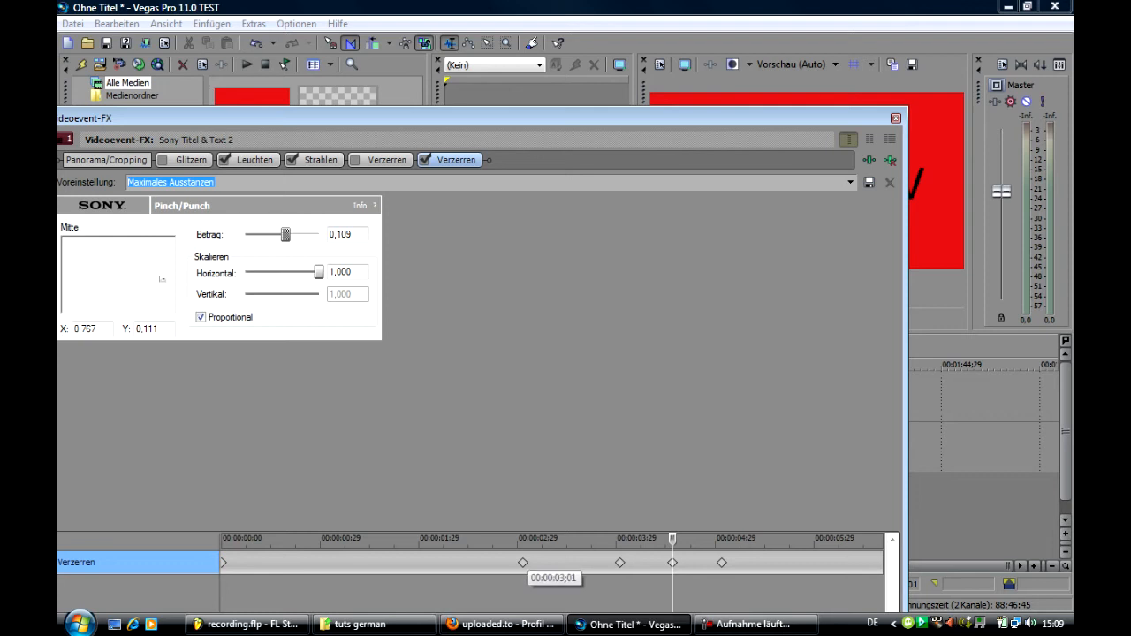
- Go back to the earlier keyframe and set a higher Betrag there, fine-tuning the value
{"action": "left_click_drag", "start_coordinate": [284, 234], "coordinate": [246, 235]}
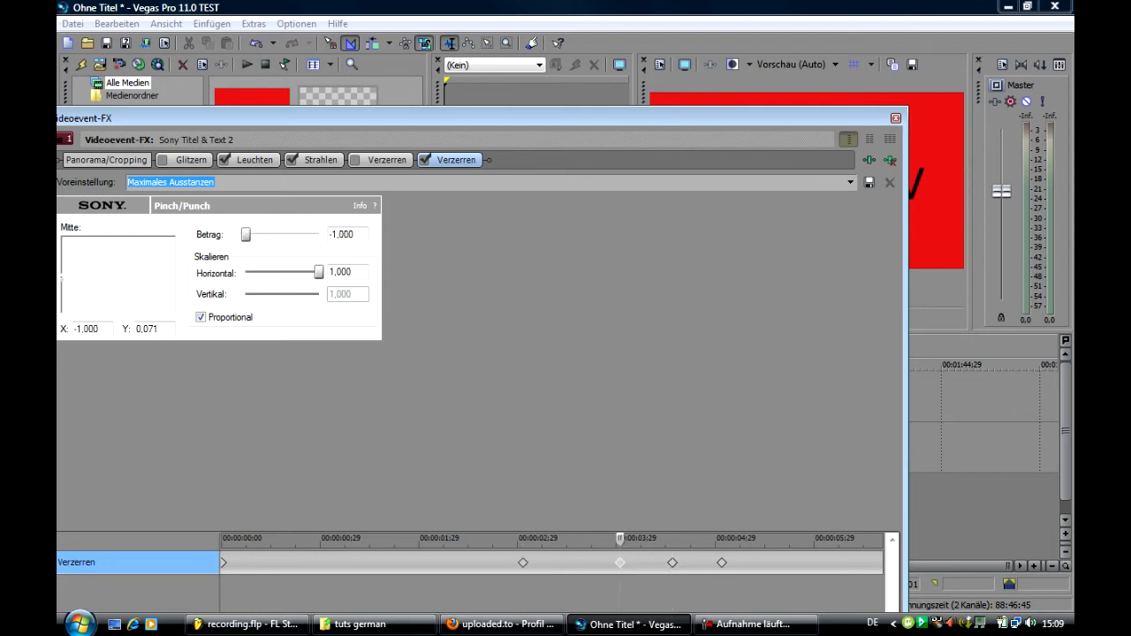
{"action": "left_click_drag", "start_coordinate": [246, 234], "coordinate": [303, 234]}
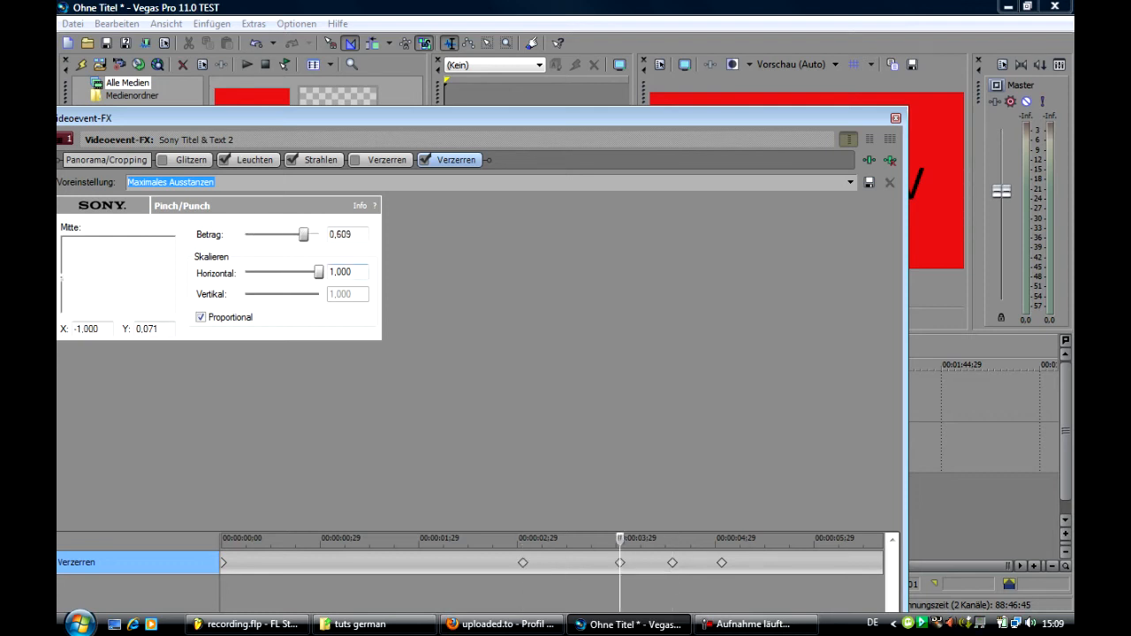
{"action": "left_click_drag", "start_coordinate": [304, 235], "coordinate": [294, 234]}
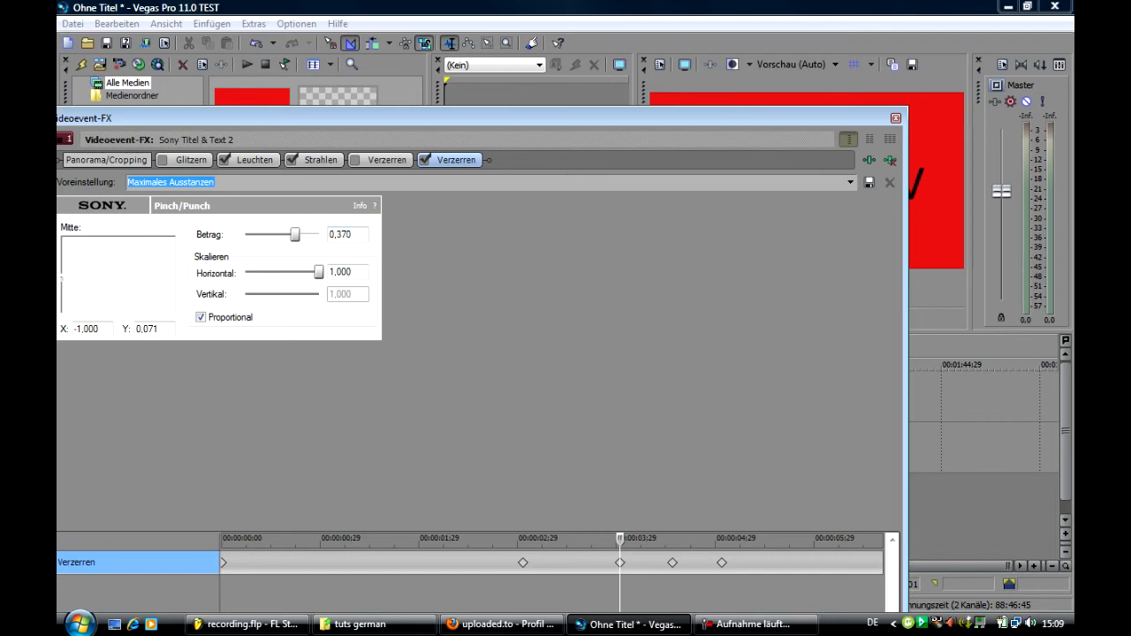
{"action": "left_click_drag", "start_coordinate": [295, 234], "coordinate": [297, 234]}
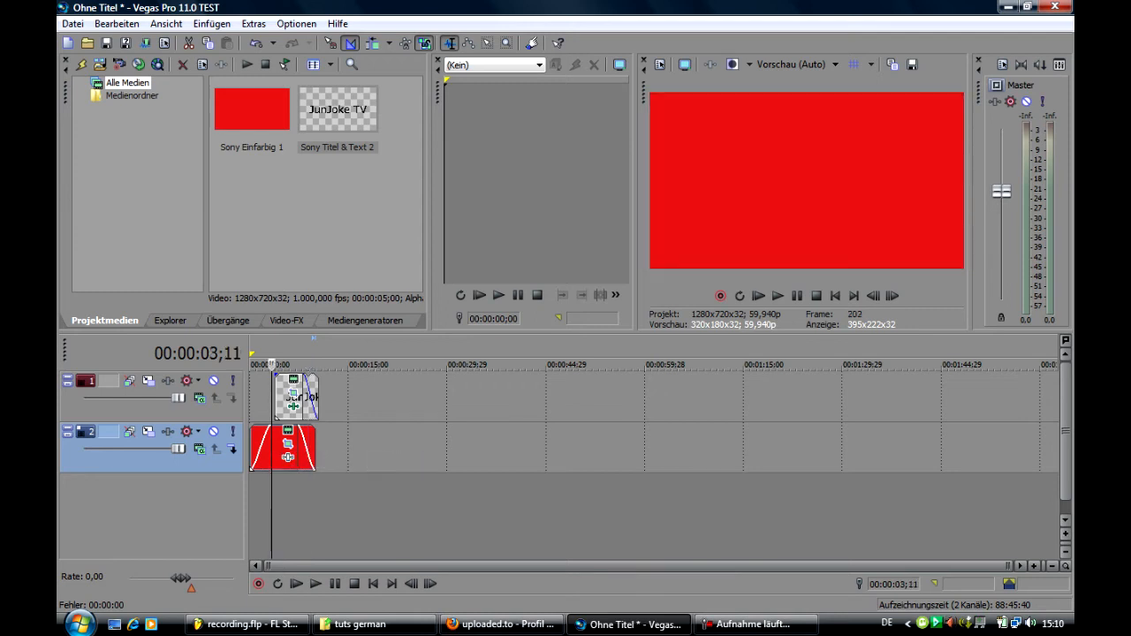
- Add Linseneffekt to the red Einfarbig clip with Intensität lowered to about 0.168
{"action": "left_click", "coordinate": [286, 320]}
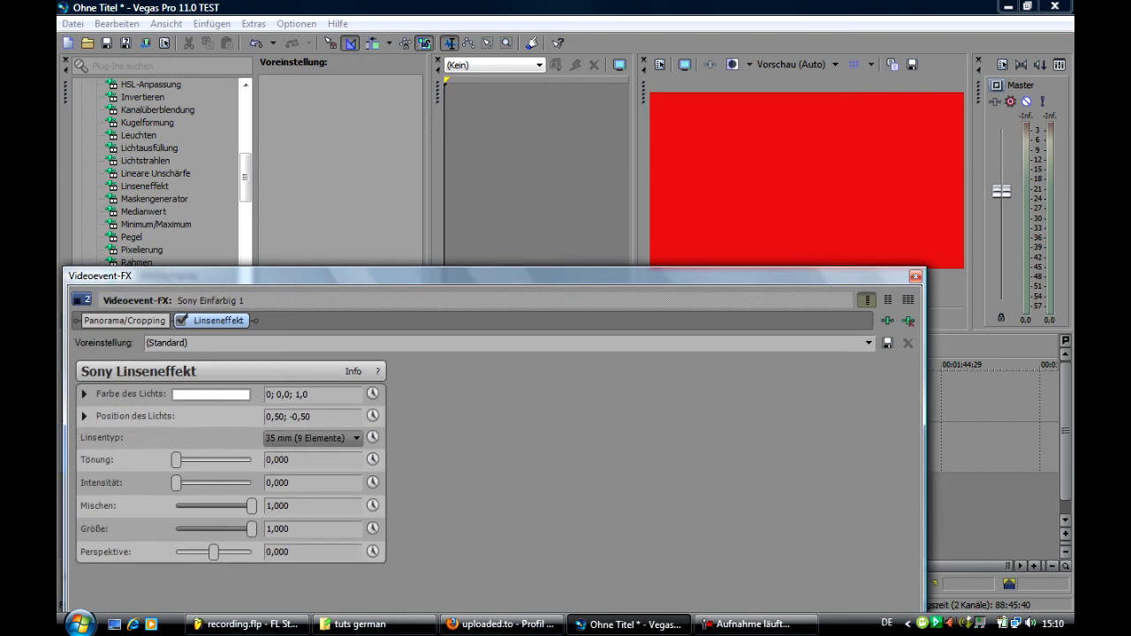
{"action": "left_click_drag", "start_coordinate": [176, 482], "coordinate": [199, 483]}
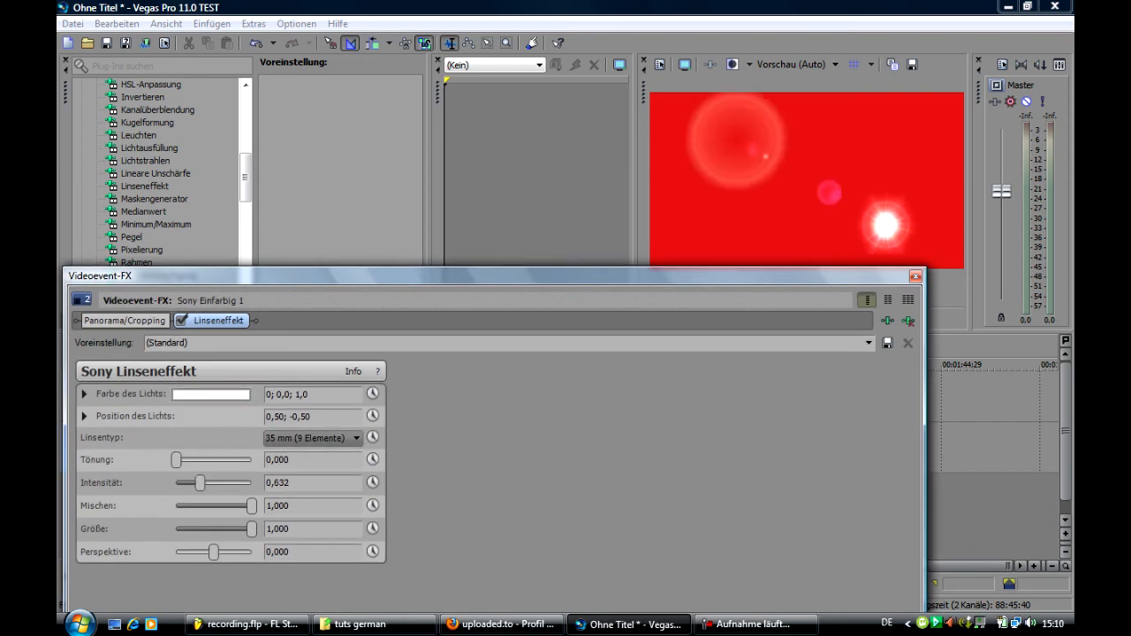
{"action": "left_click_drag", "start_coordinate": [198, 483], "coordinate": [182, 482]}
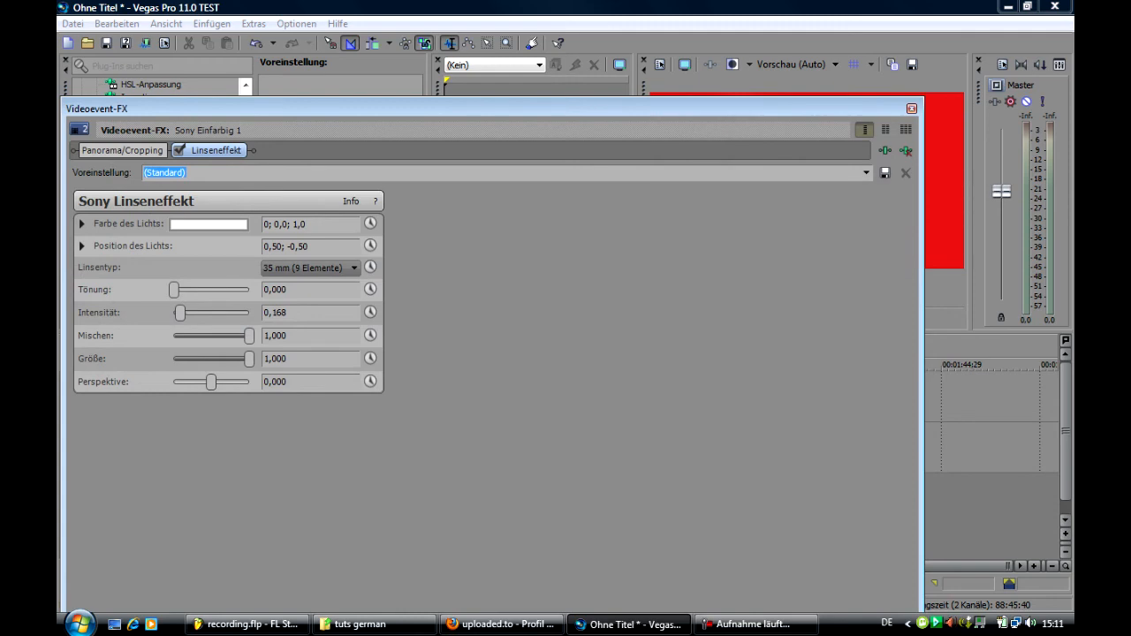
{"action": "left_click", "coordinate": [909, 108]}
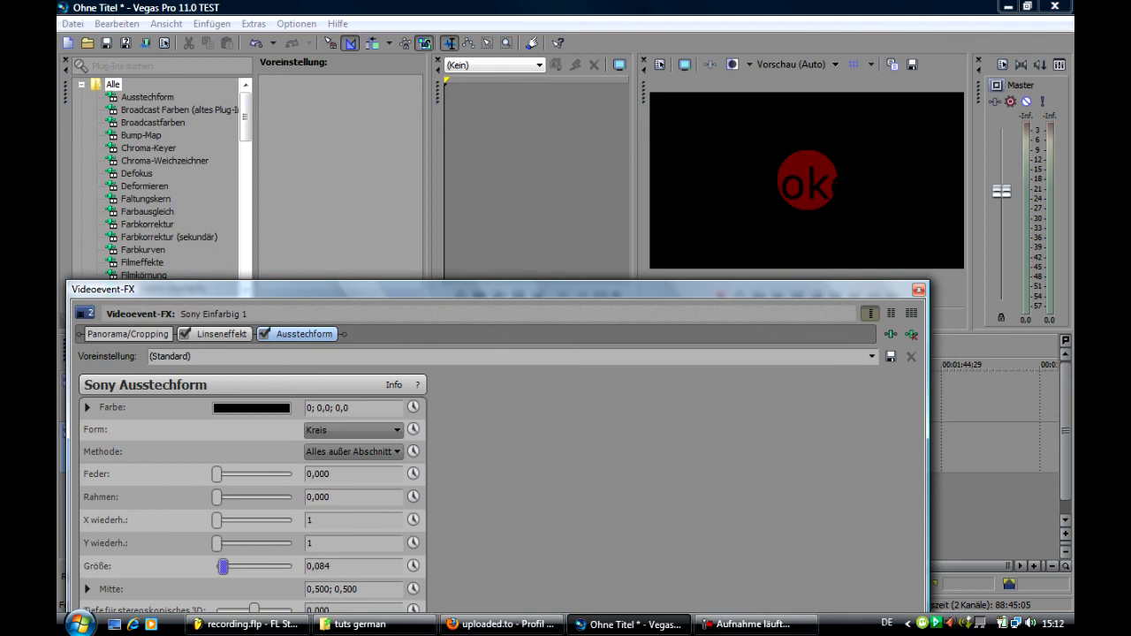
- Add Ausstechform with Form Kreis, adjust Größe and keyframe it down to 0.000 at the start
{"action": "left_click_drag", "start_coordinate": [223, 566], "coordinate": [250, 566]}
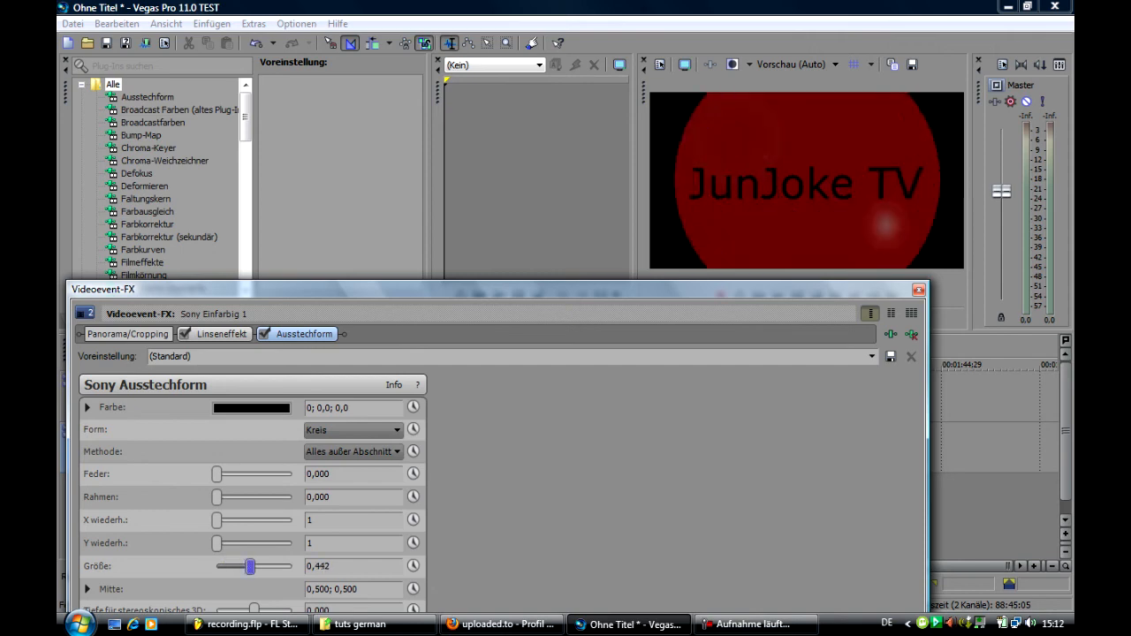
{"action": "left_click_drag", "start_coordinate": [250, 566], "coordinate": [216, 565]}
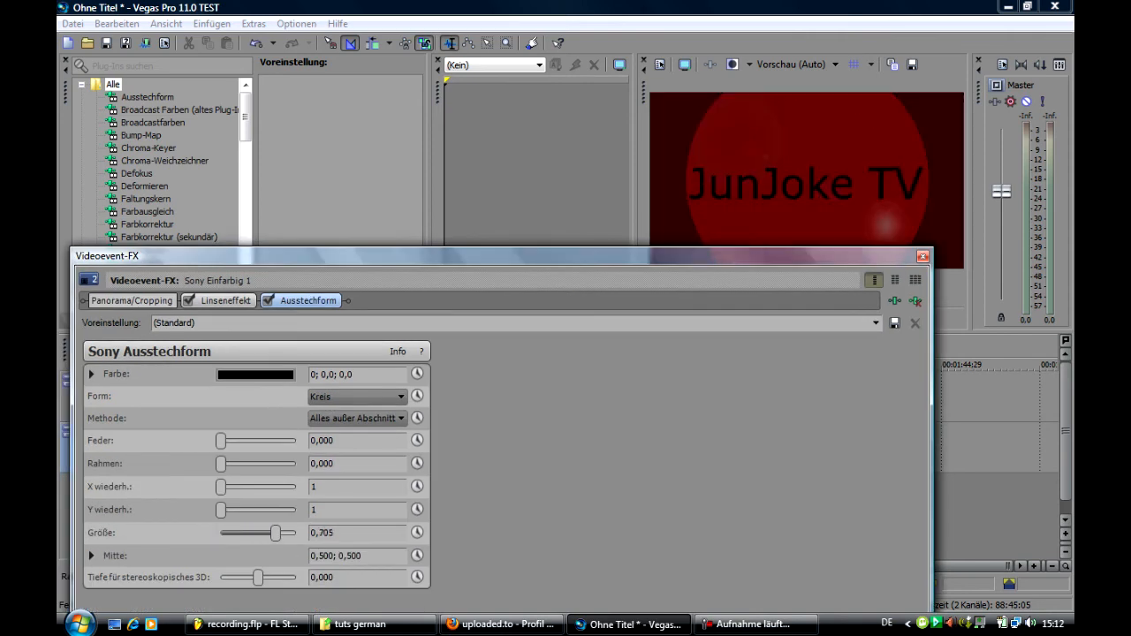
{"action": "left_click_drag", "start_coordinate": [277, 532], "coordinate": [296, 532]}
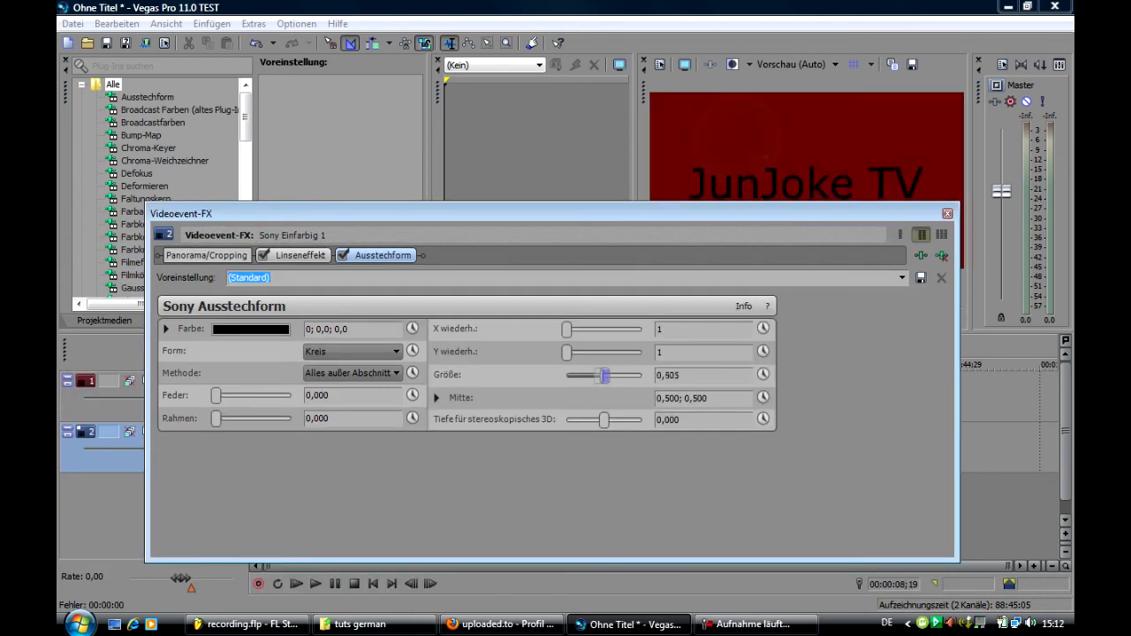
{"action": "left_click_drag", "start_coordinate": [604, 375], "coordinate": [566, 375]}
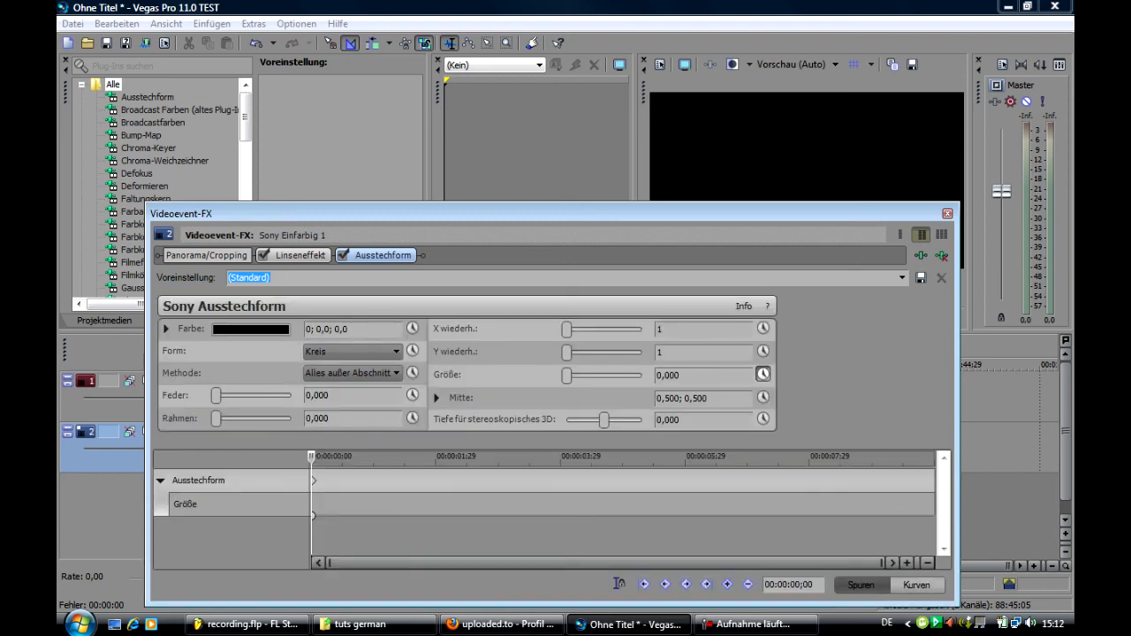
{"action": "right_click", "coordinate": [313, 479]}
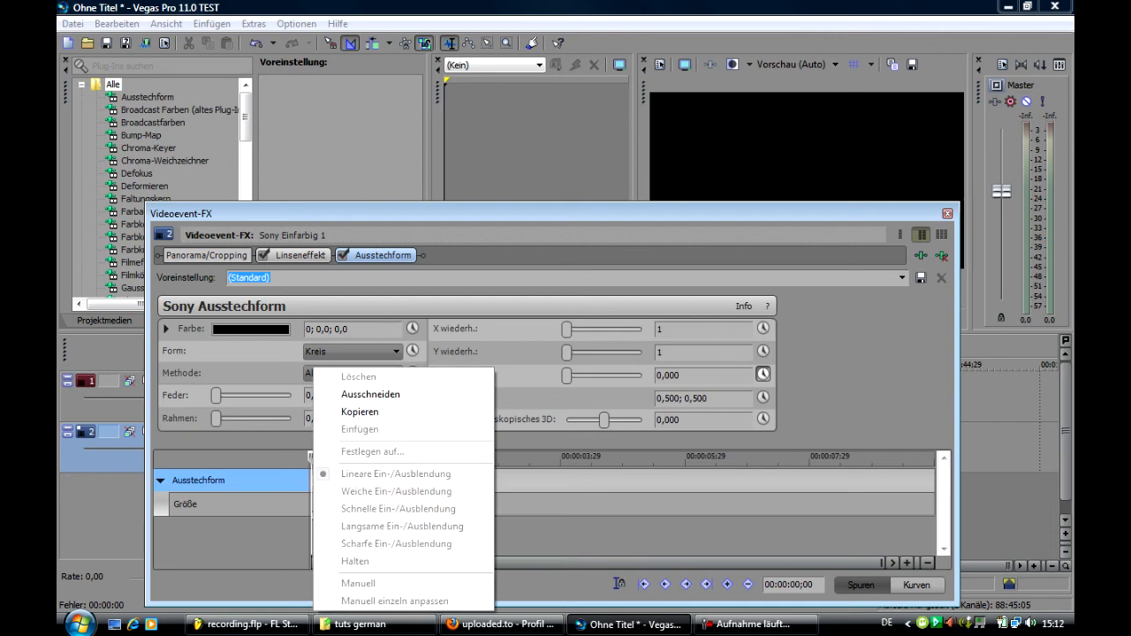